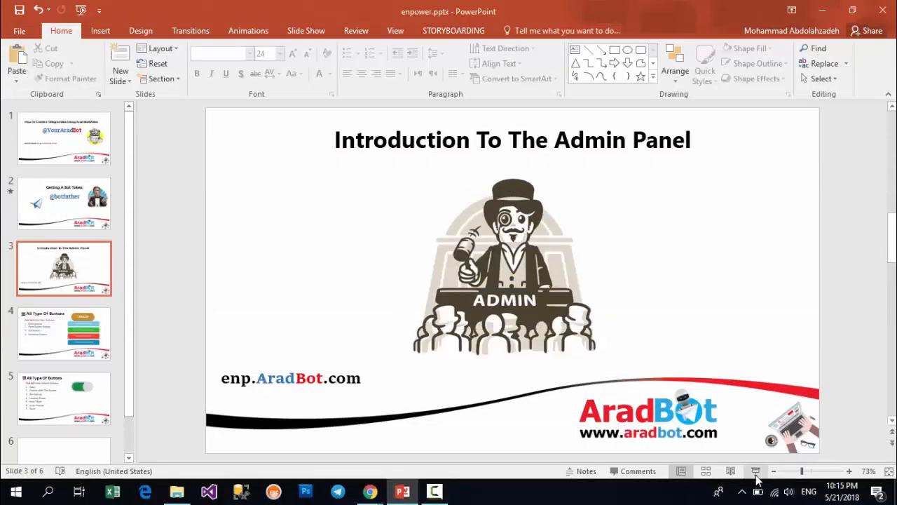
Step: Log in to the admin panel using the saved email and password from autofill
{"action": "left_click", "coordinate": [370, 490]}
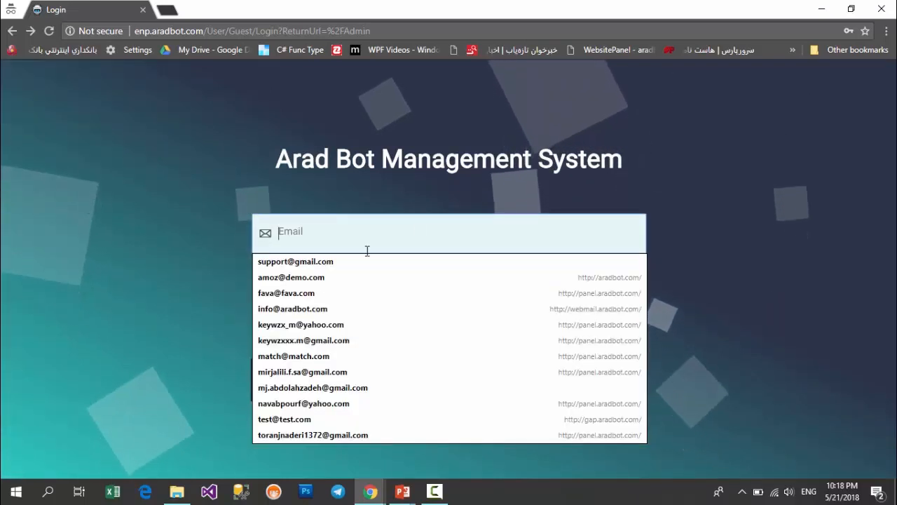
{"action": "left_click", "coordinate": [295, 261]}
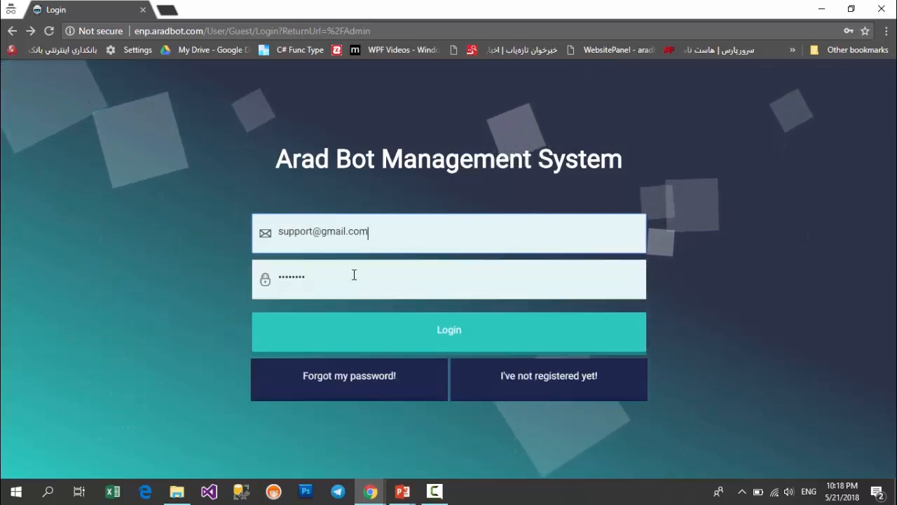
{"action": "left_click", "coordinate": [448, 279]}
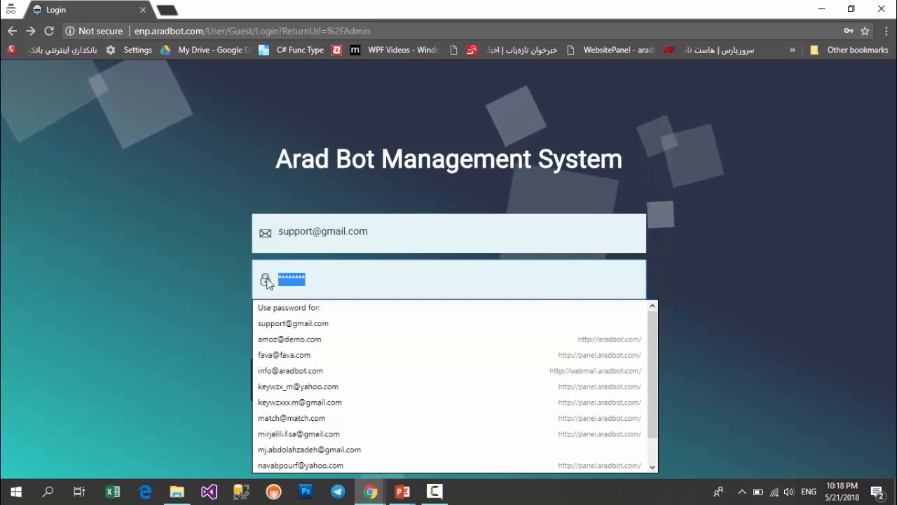
{"action": "left_click", "coordinate": [300, 279]}
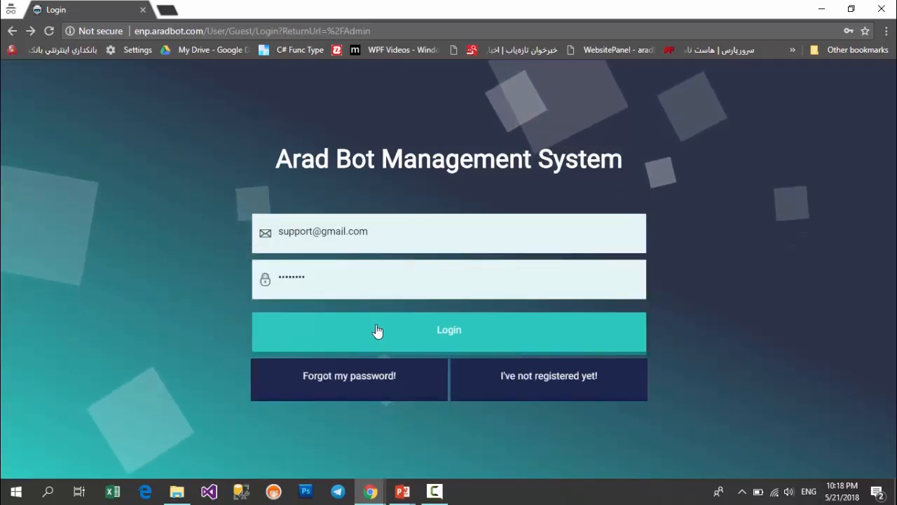
{"action": "left_click", "coordinate": [449, 329]}
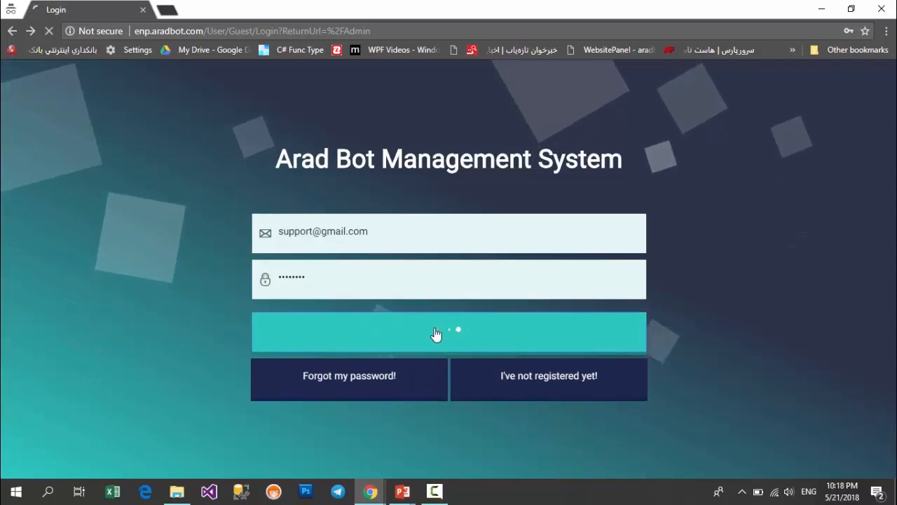
{"action": "left_click", "coordinate": [449, 332]}
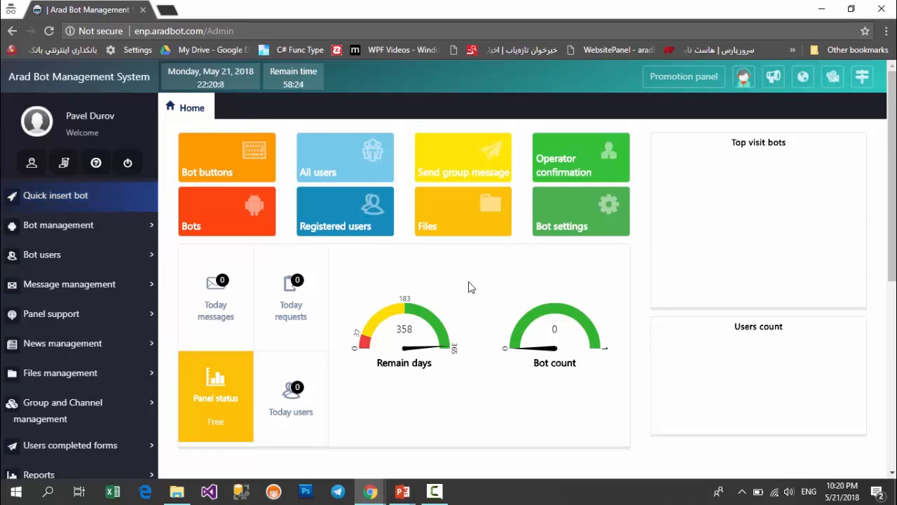
{"action": "mouse_move", "coordinate": [624, 132]}
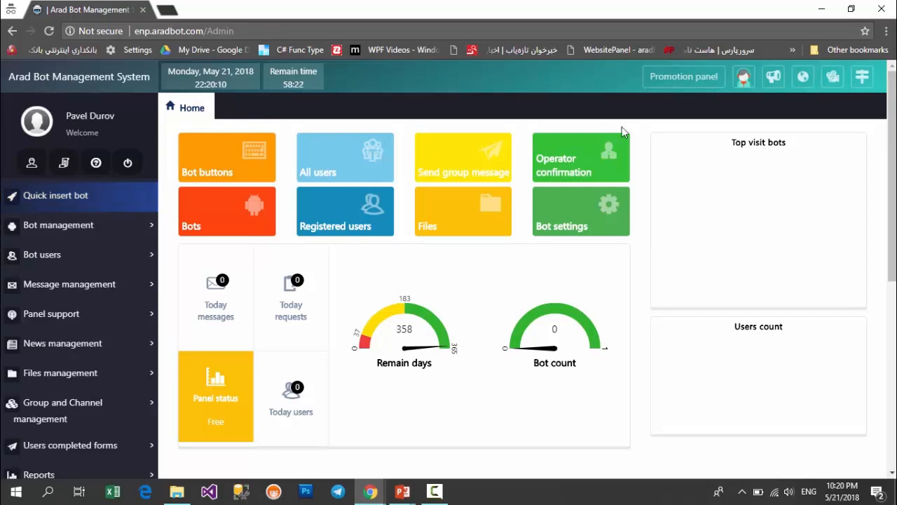
{"action": "mouse_move", "coordinate": [293, 113]}
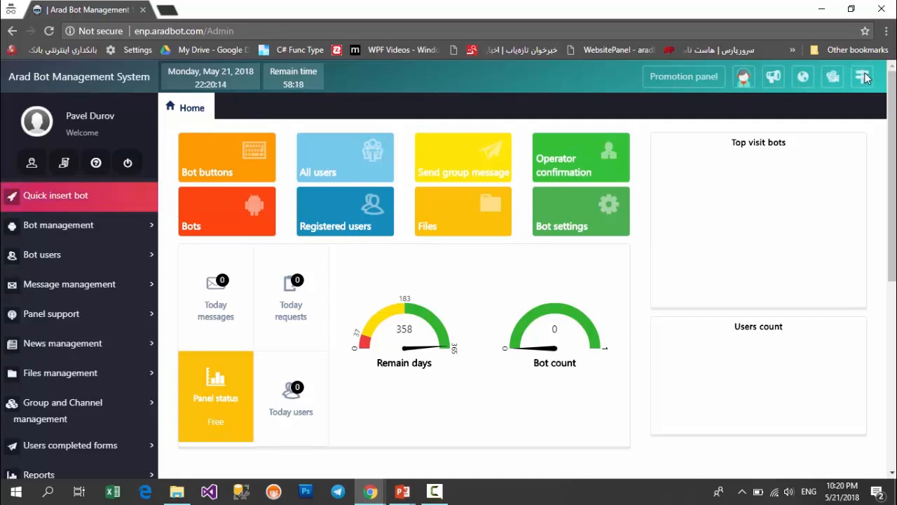
{"action": "mouse_move", "coordinate": [852, 104]}
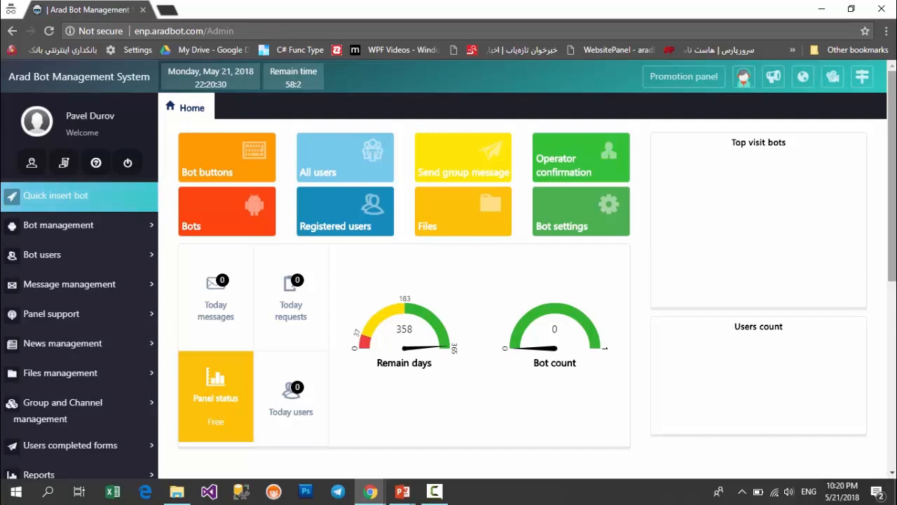
{"action": "mouse_move", "coordinate": [96, 162]}
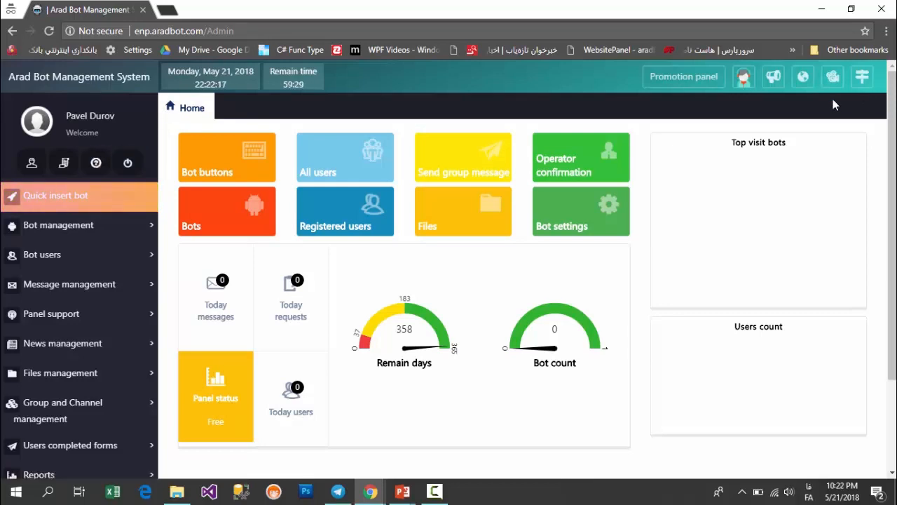
{"action": "mouse_move", "coordinate": [862, 77]}
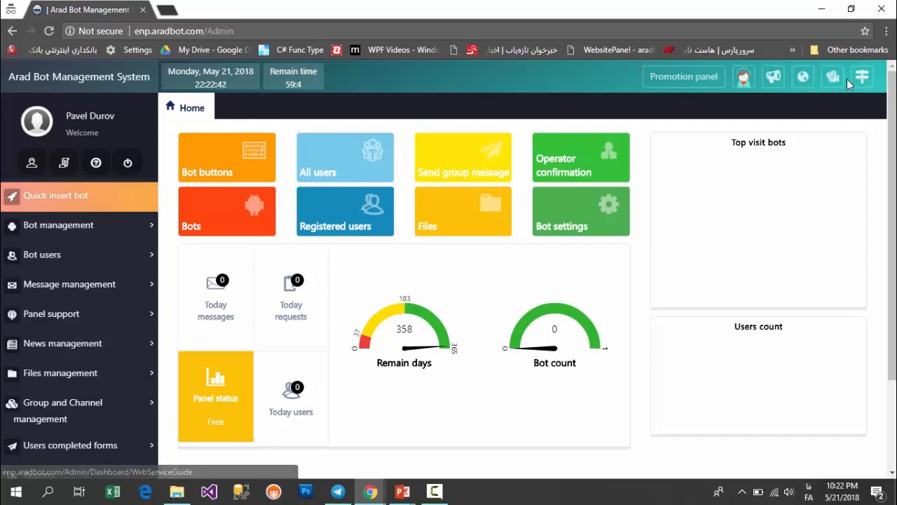
{"action": "mouse_move", "coordinate": [832, 77]}
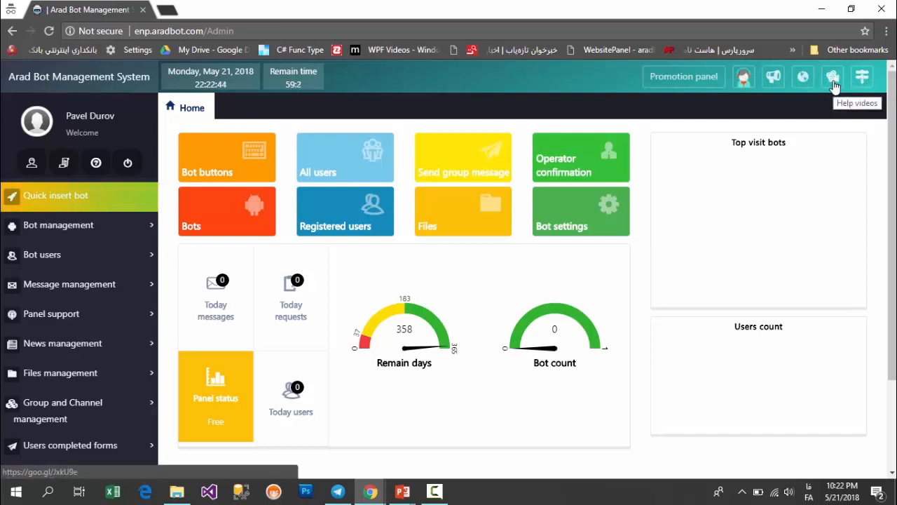
{"action": "mouse_move", "coordinate": [834, 91]}
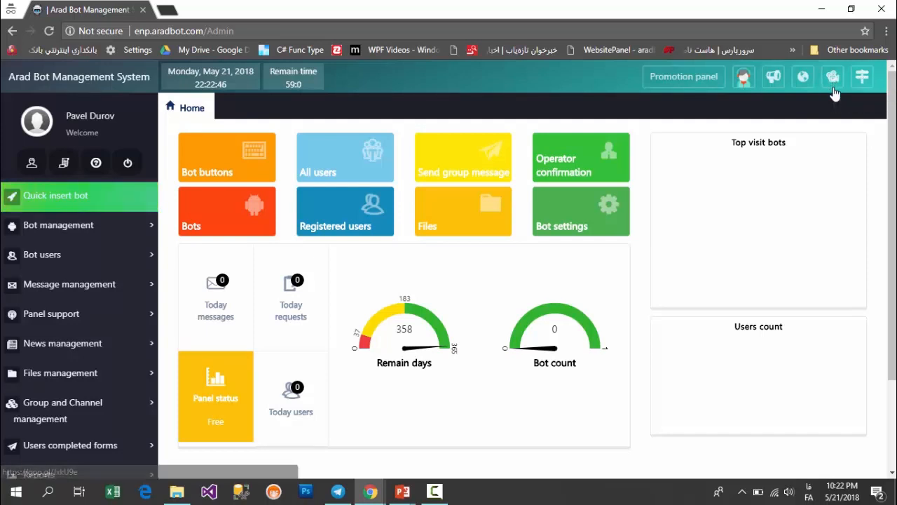
{"action": "mouse_move", "coordinate": [833, 78]}
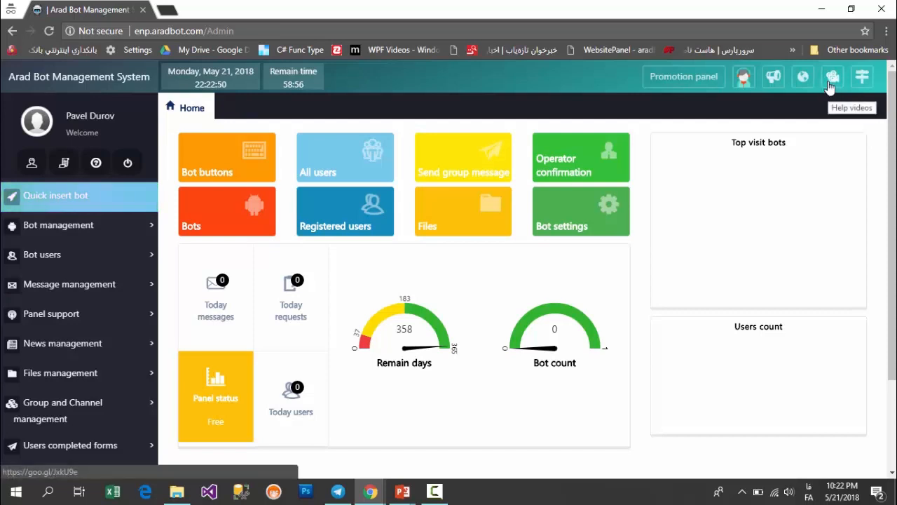
{"action": "mouse_move", "coordinate": [803, 77]}
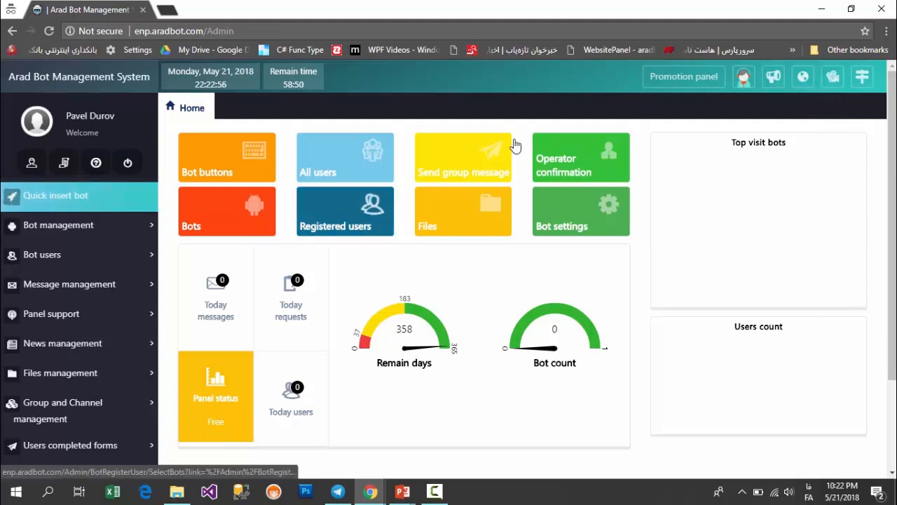
{"action": "mouse_move", "coordinate": [773, 78]}
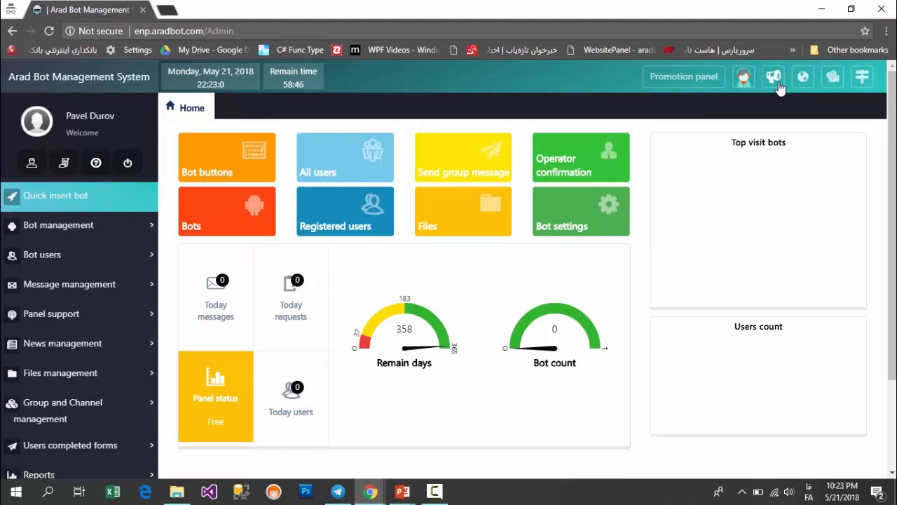
{"action": "mouse_move", "coordinate": [778, 96]}
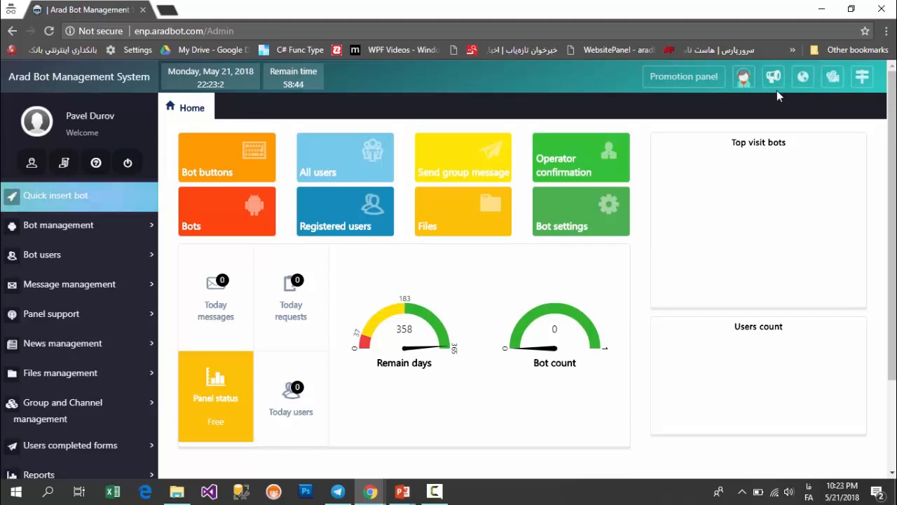
{"action": "mouse_move", "coordinate": [773, 77]}
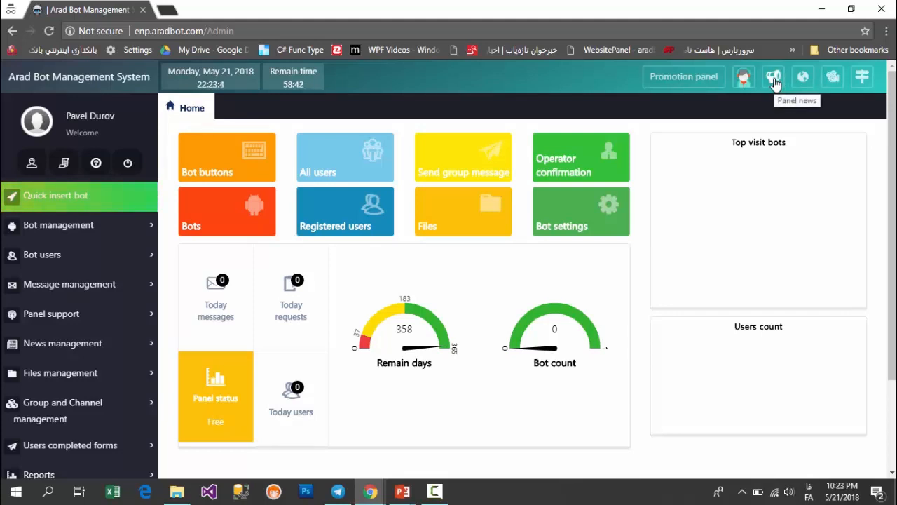
{"action": "mouse_move", "coordinate": [757, 89]}
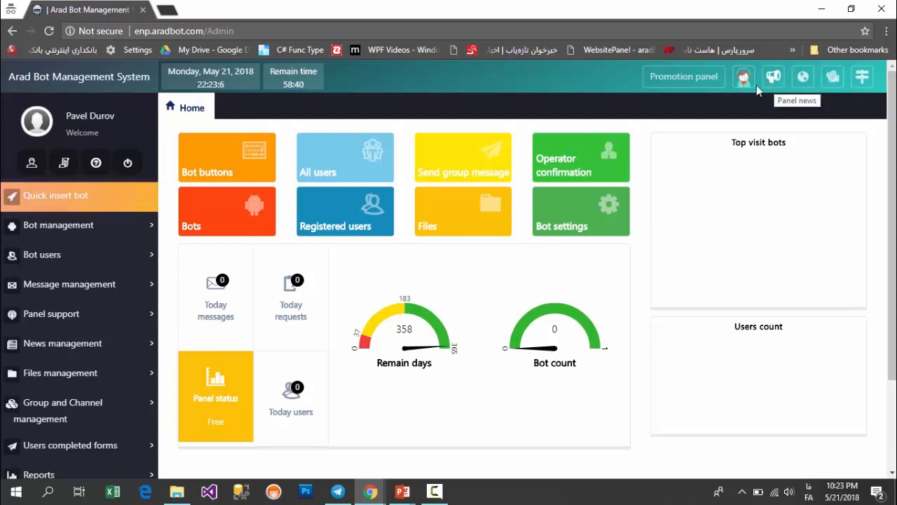
{"action": "mouse_move", "coordinate": [743, 77]}
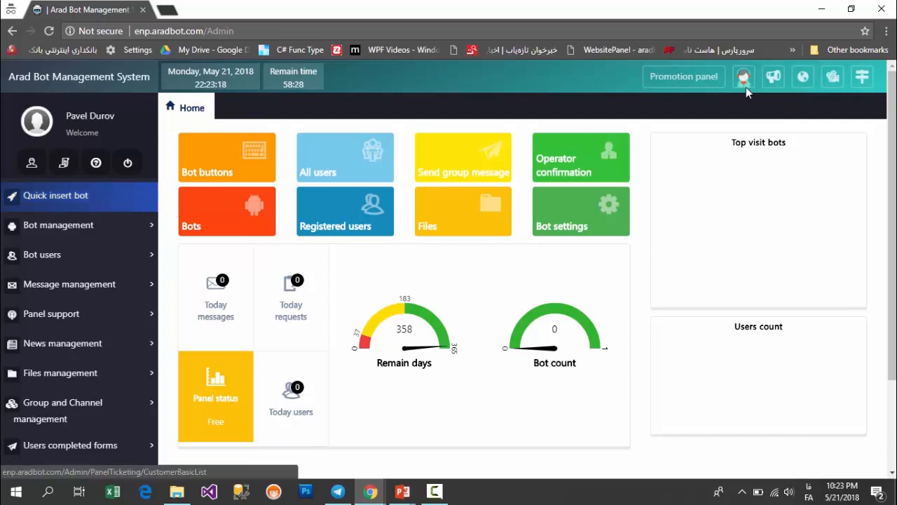
{"action": "mouse_move", "coordinate": [743, 76]}
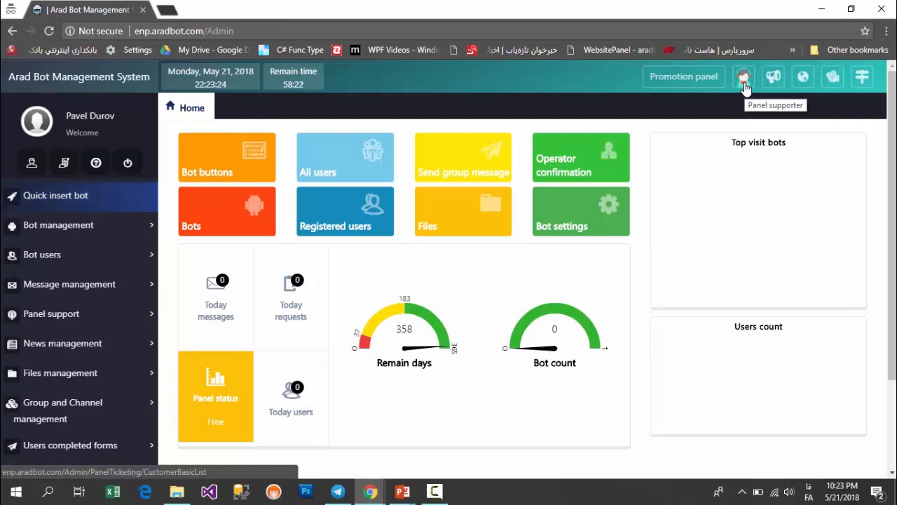
{"action": "mouse_move", "coordinate": [398, 129]}
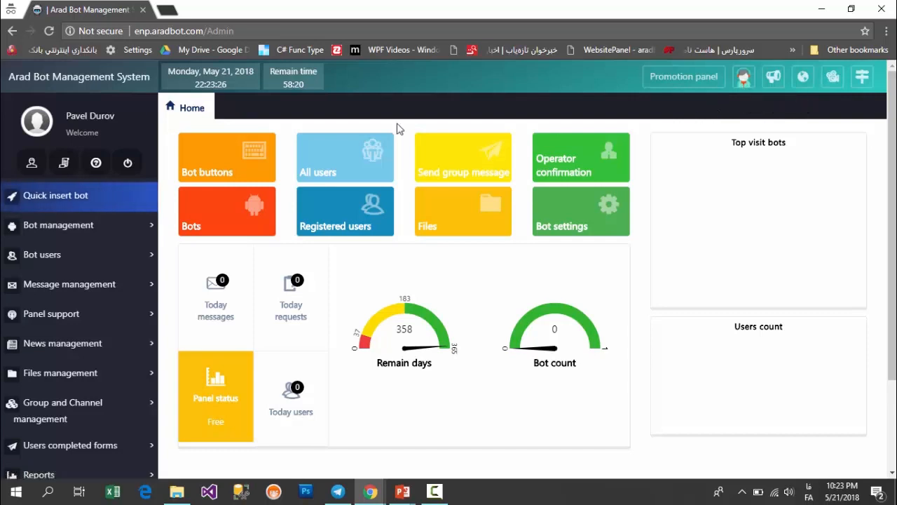
{"action": "mouse_move", "coordinate": [148, 134]}
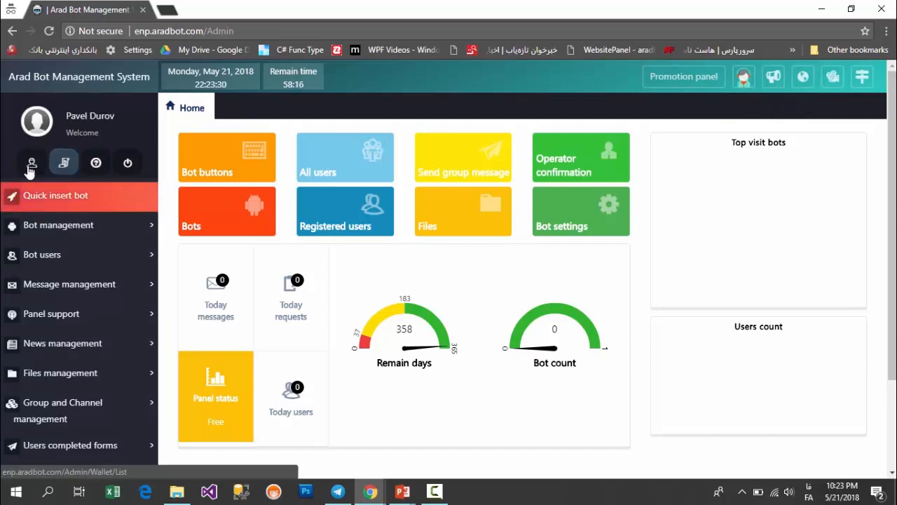
{"action": "mouse_move", "coordinate": [32, 162]}
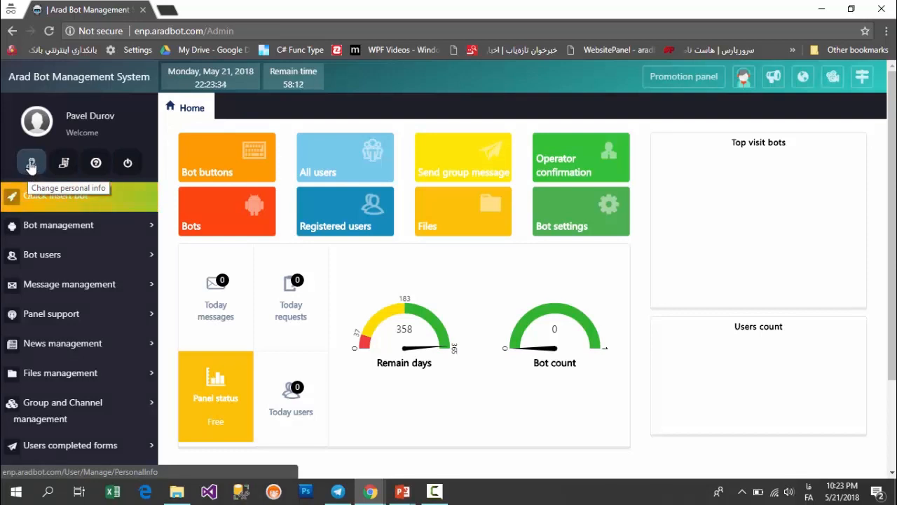
{"action": "mouse_move", "coordinate": [64, 162]}
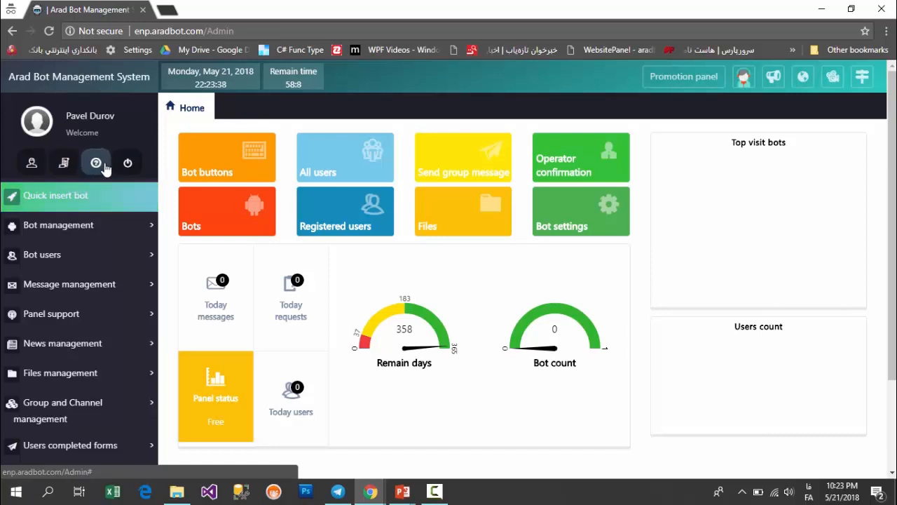
{"action": "mouse_move", "coordinate": [96, 162]}
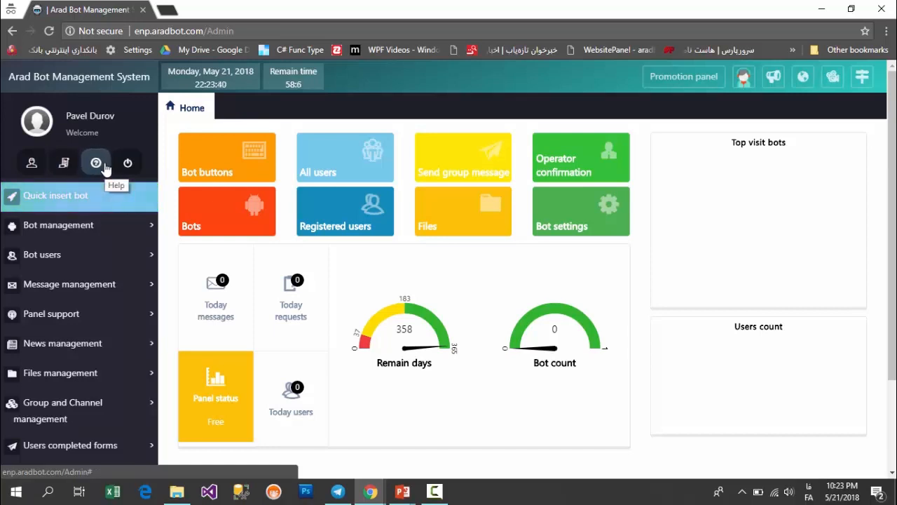
{"action": "mouse_move", "coordinate": [127, 162]}
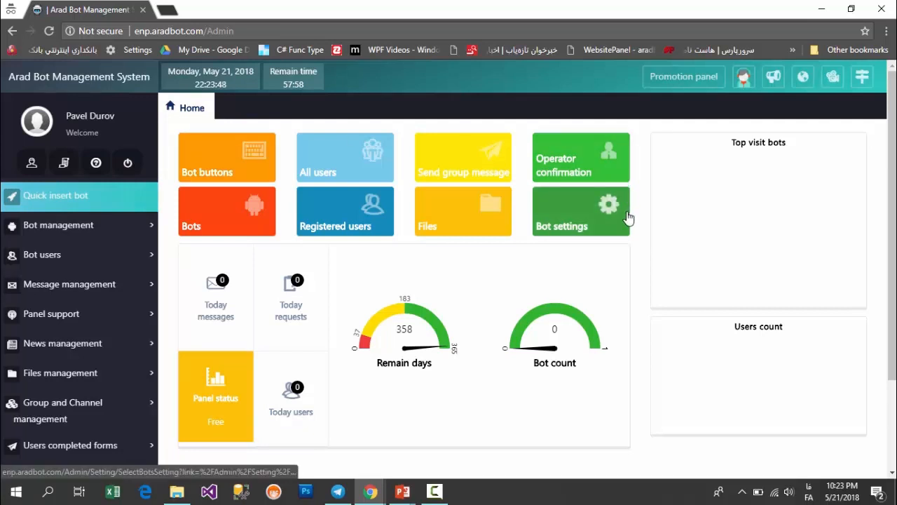
{"action": "mouse_move", "coordinate": [431, 213]}
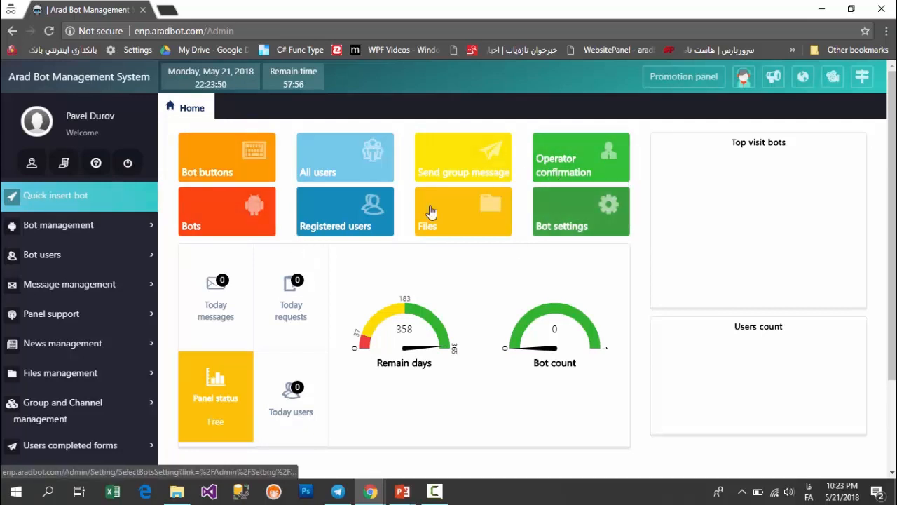
{"action": "mouse_move", "coordinate": [226, 166]}
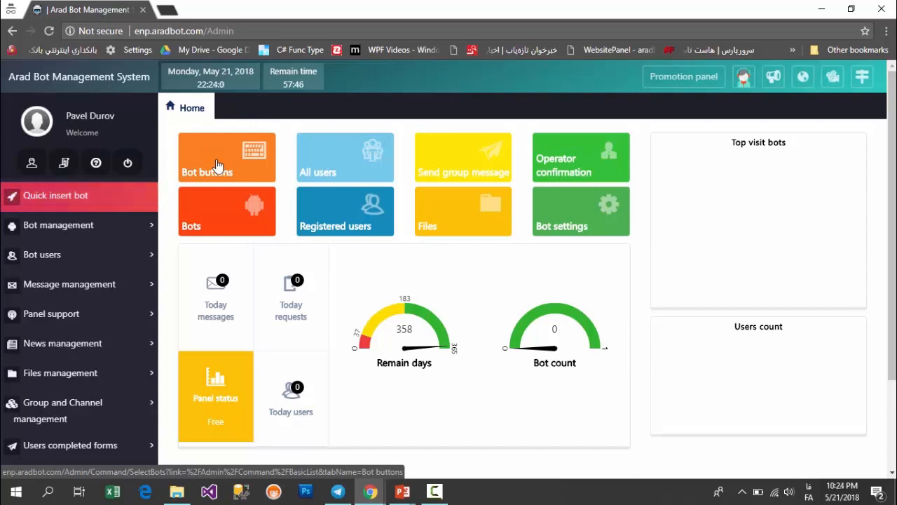
{"action": "mouse_move", "coordinate": [344, 163]}
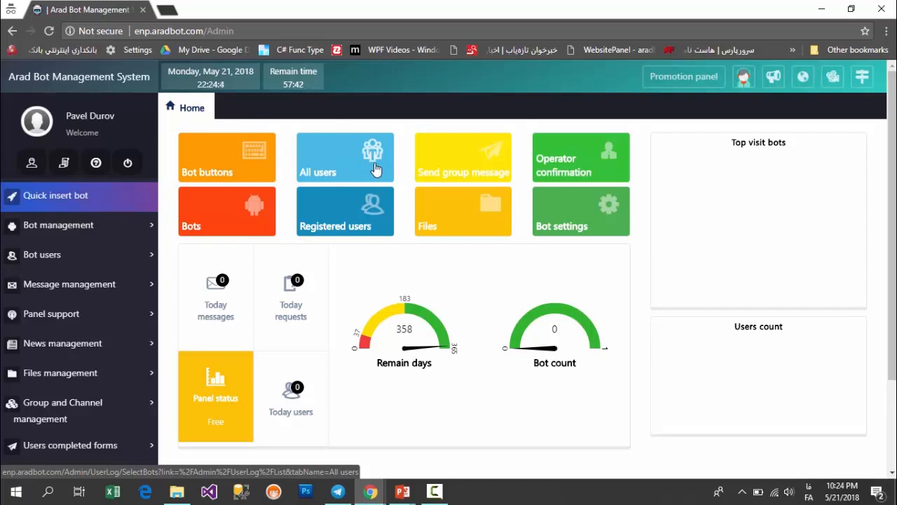
{"action": "mouse_move", "coordinate": [472, 176]}
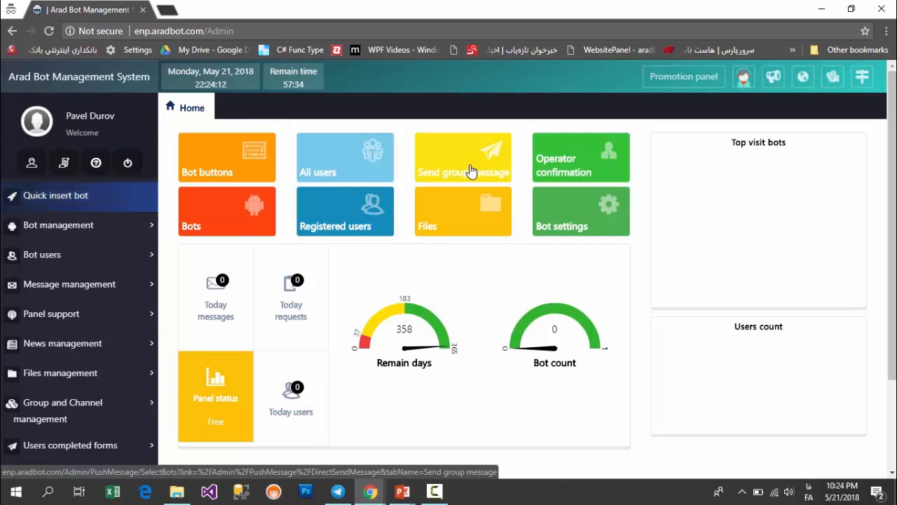
{"action": "mouse_move", "coordinate": [511, 181]}
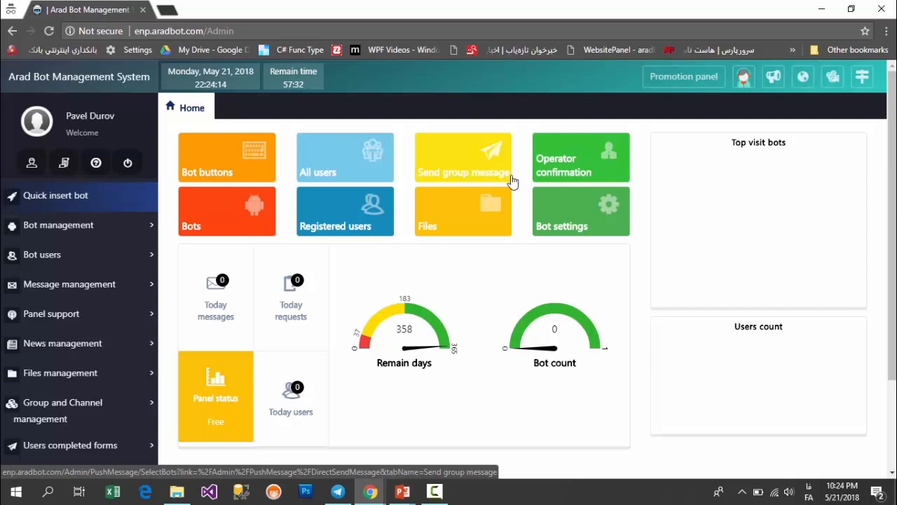
{"action": "mouse_move", "coordinate": [479, 172]}
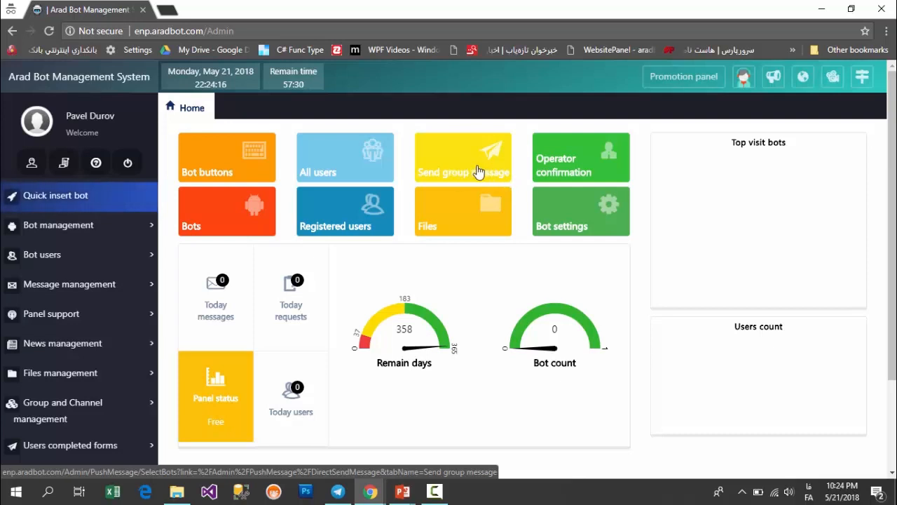
{"action": "mouse_move", "coordinate": [575, 168]}
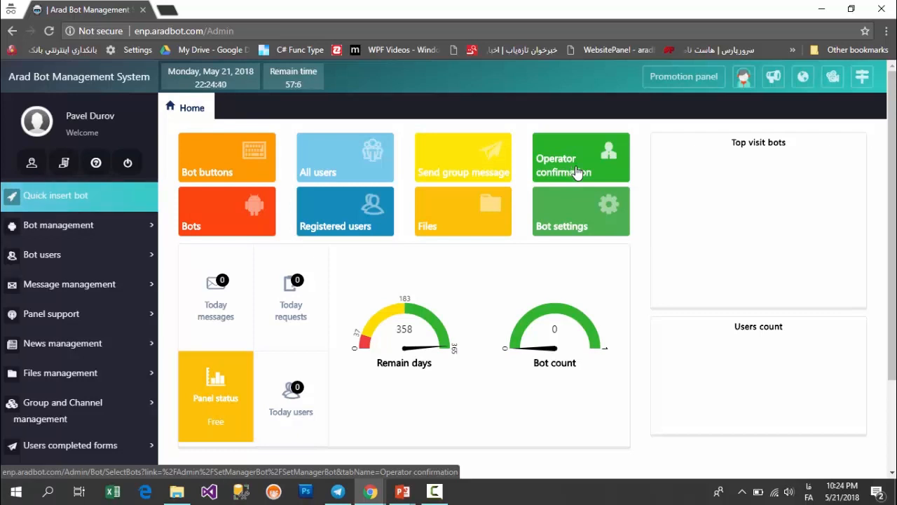
{"action": "mouse_move", "coordinate": [345, 211]}
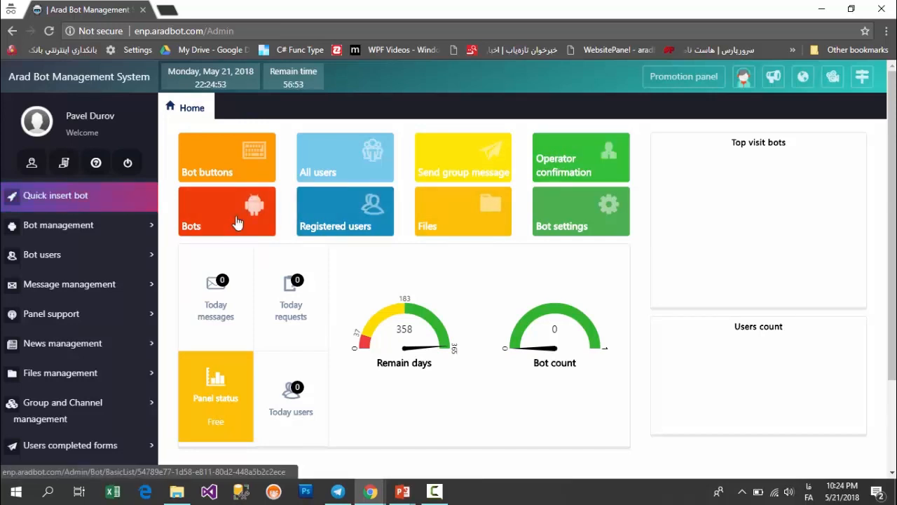
{"action": "mouse_move", "coordinate": [350, 217]}
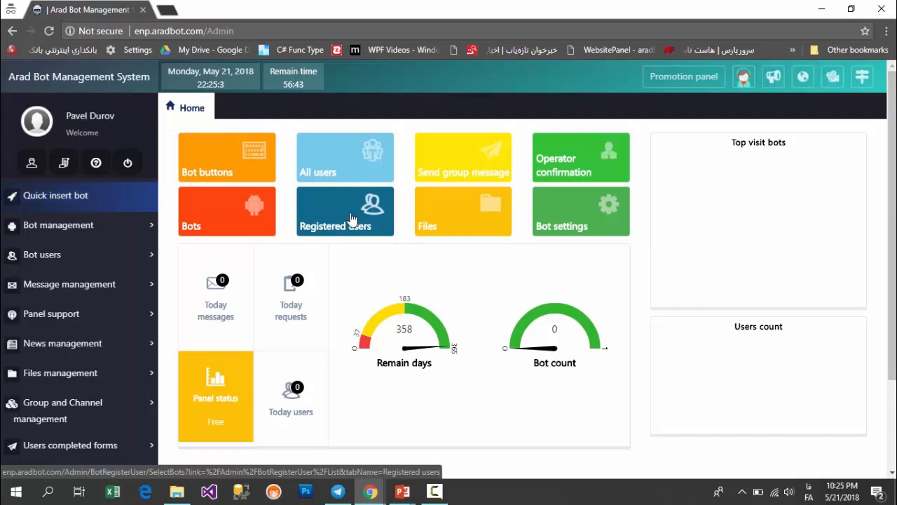
{"action": "mouse_move", "coordinate": [414, 225]}
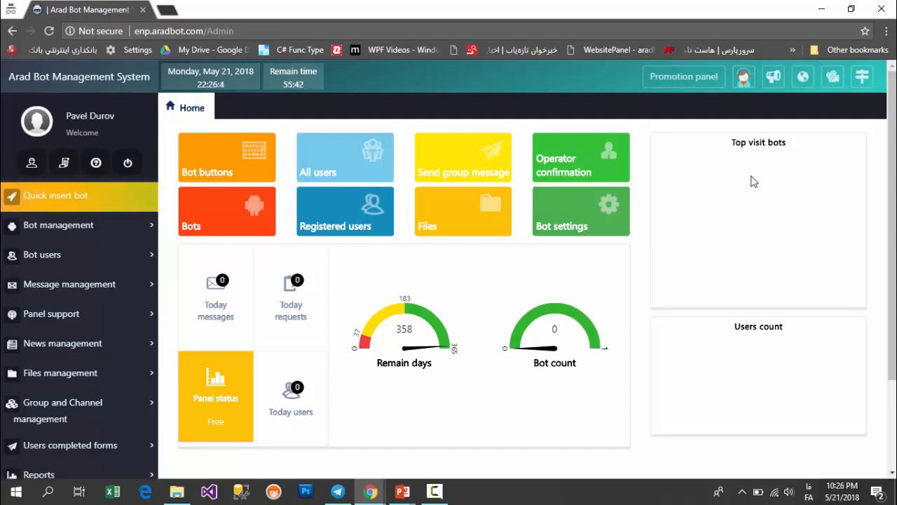
{"action": "mouse_move", "coordinate": [750, 215]}
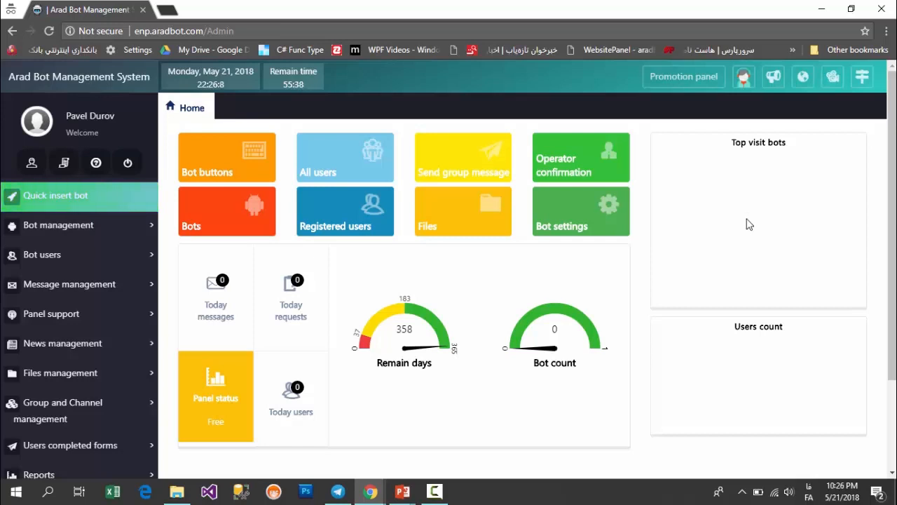
{"action": "mouse_move", "coordinate": [745, 357]}
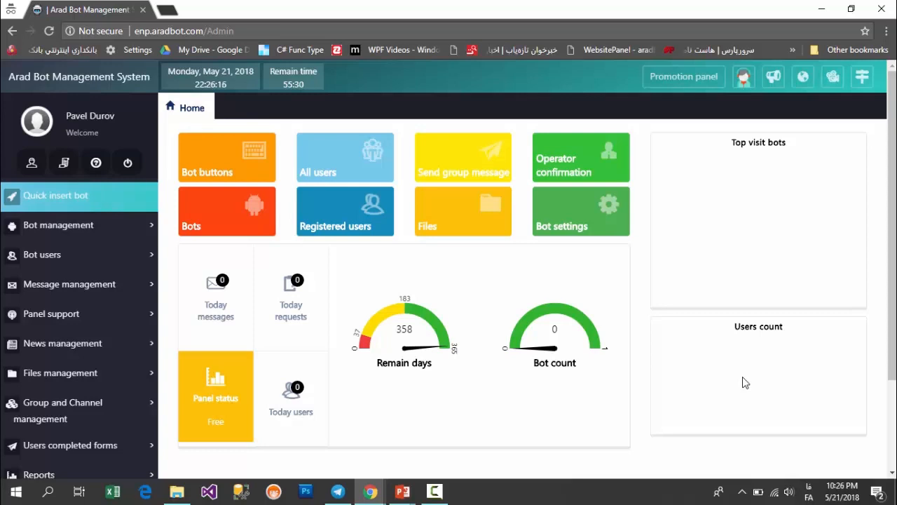
{"action": "mouse_move", "coordinate": [546, 266]}
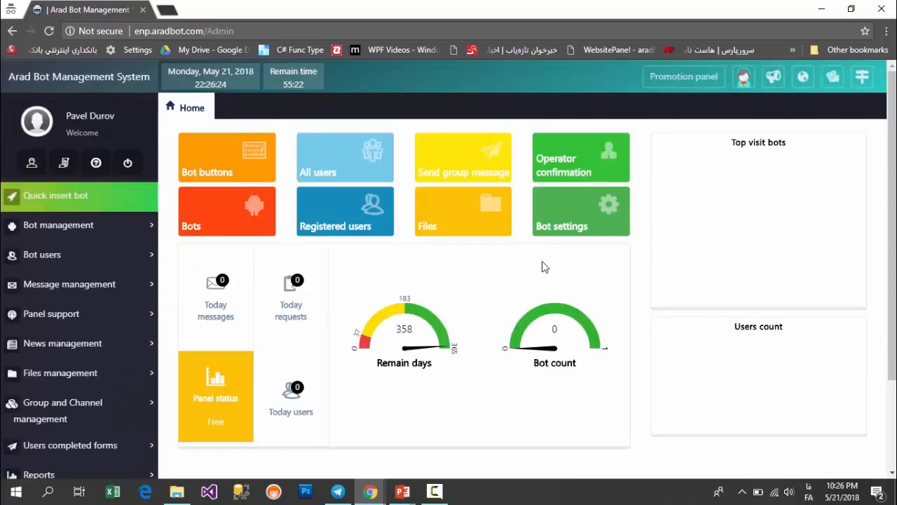
{"action": "mouse_move", "coordinate": [203, 405]}
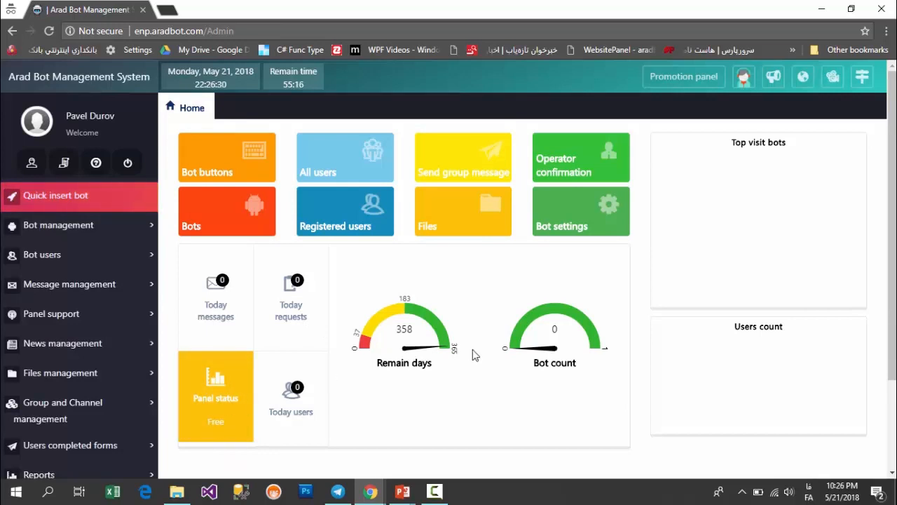
{"action": "mouse_move", "coordinate": [578, 351]}
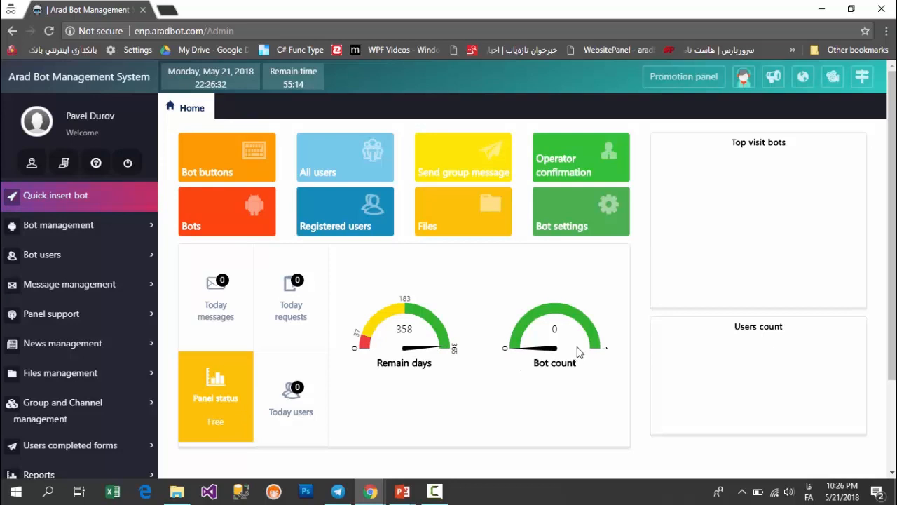
{"action": "mouse_move", "coordinate": [561, 349]}
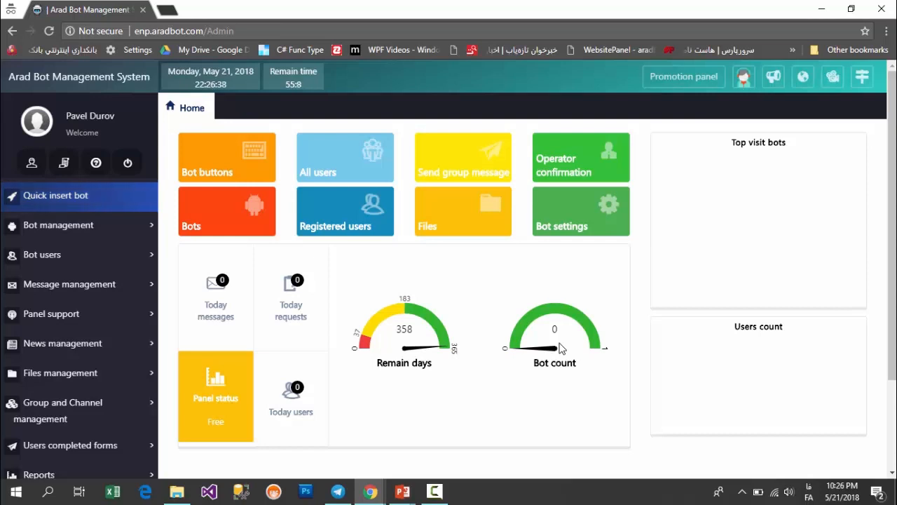
{"action": "mouse_move", "coordinate": [467, 385]}
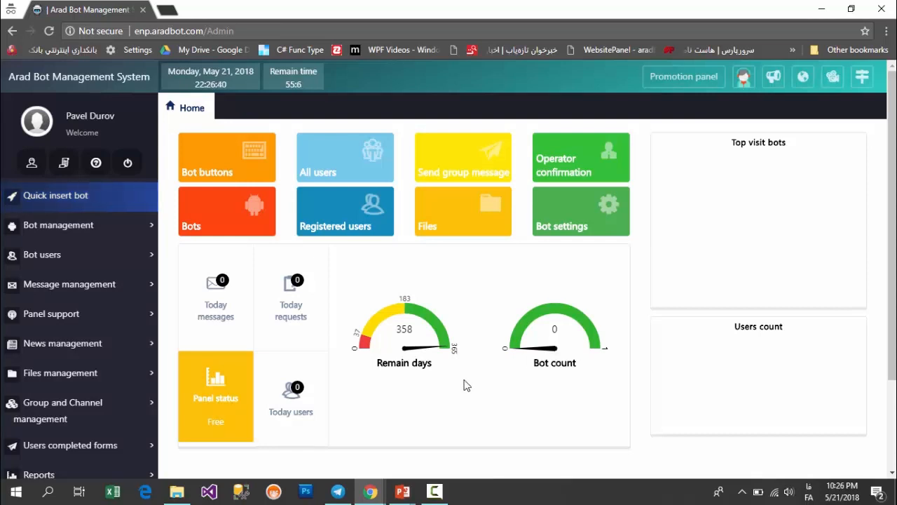
{"action": "mouse_move", "coordinate": [536, 333]}
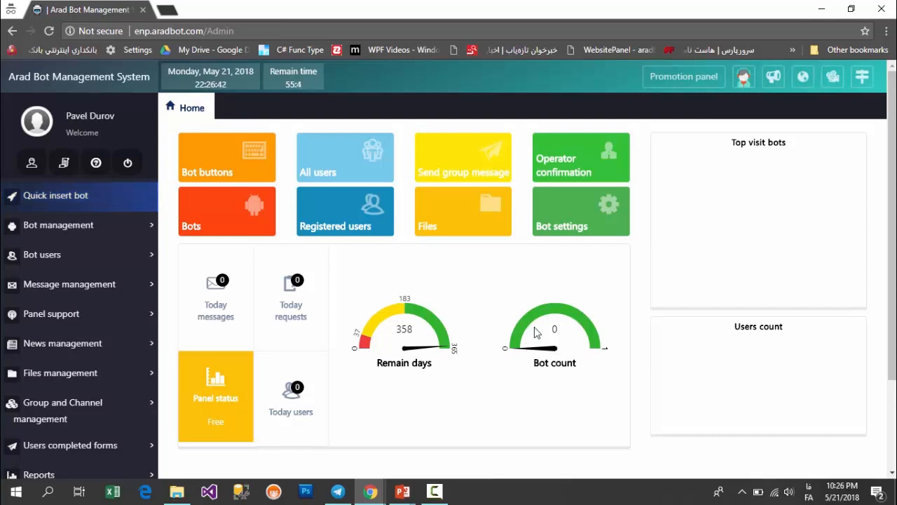
{"action": "mouse_move", "coordinate": [392, 425]}
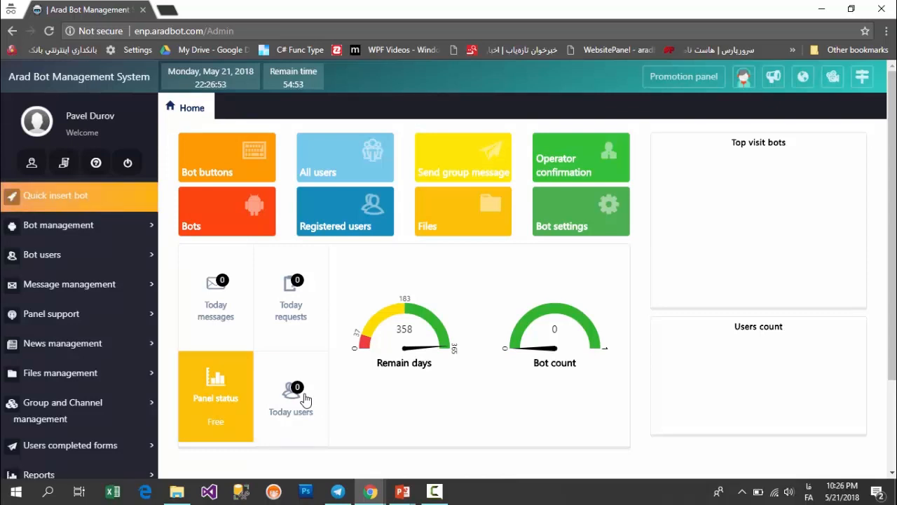
Step: Cycle the dashboard table through today's users and requests, ending on today's messages
{"action": "left_click", "coordinate": [290, 398]}
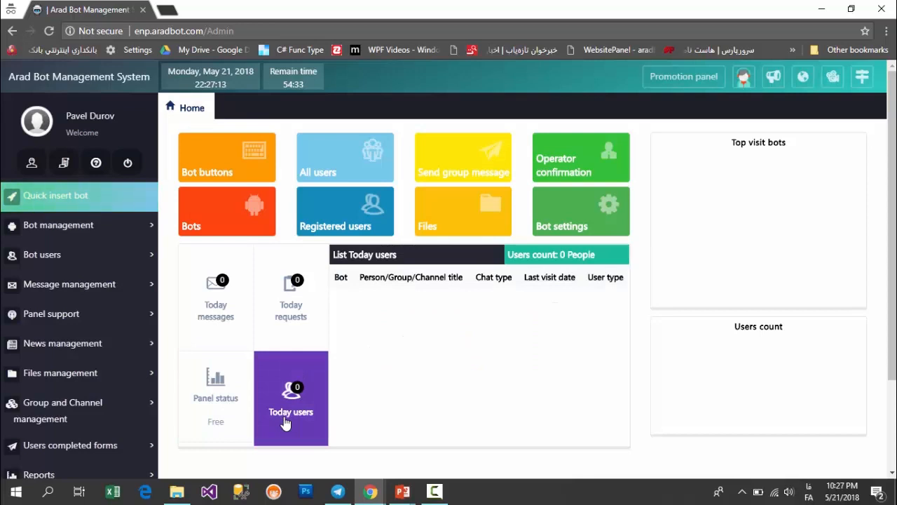
{"action": "mouse_move", "coordinate": [290, 379]}
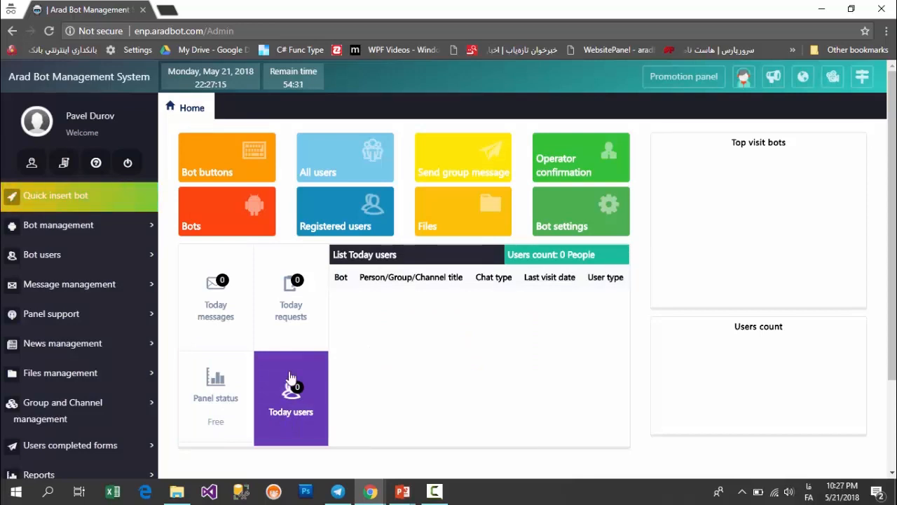
{"action": "left_click", "coordinate": [291, 298]}
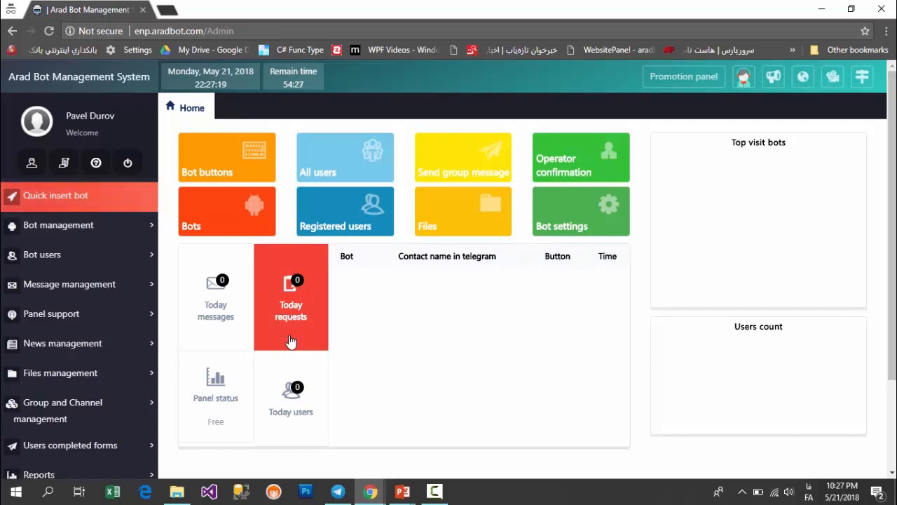
{"action": "mouse_move", "coordinate": [236, 331]}
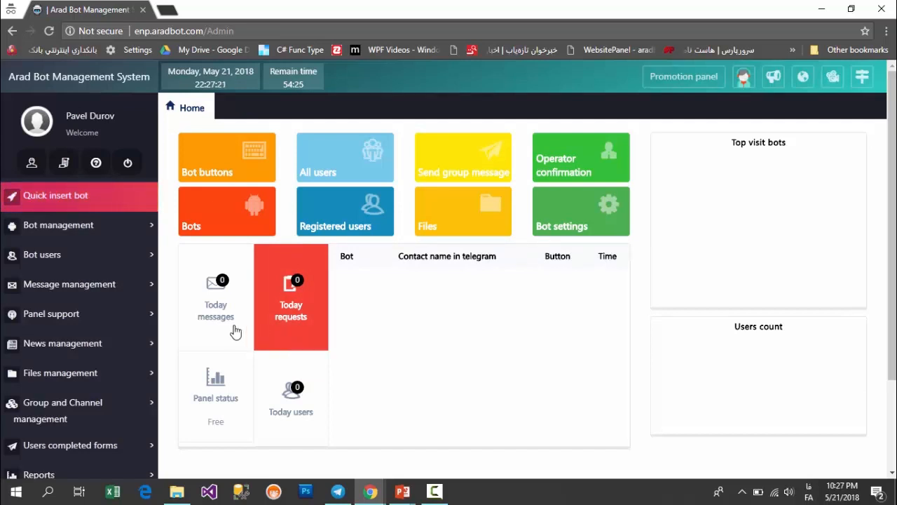
{"action": "left_click", "coordinate": [215, 296]}
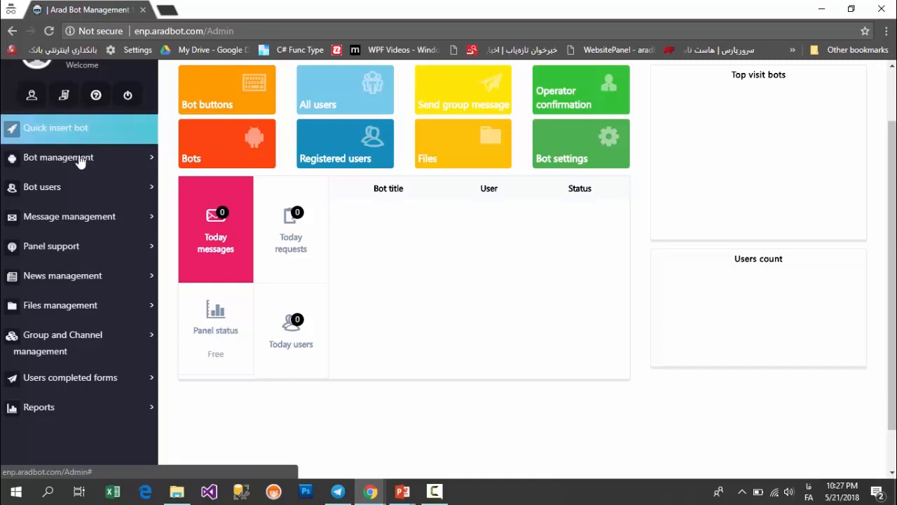
{"action": "left_click", "coordinate": [61, 157]}
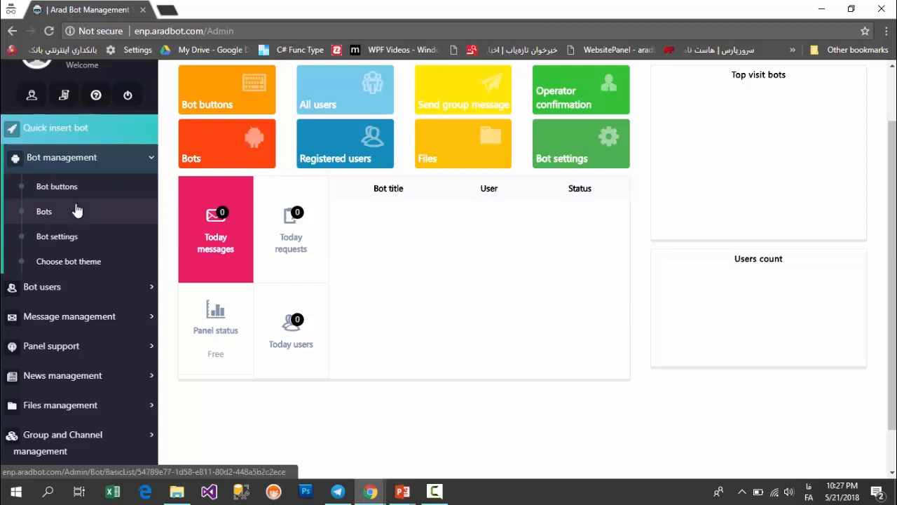
{"action": "mouse_move", "coordinate": [57, 236]}
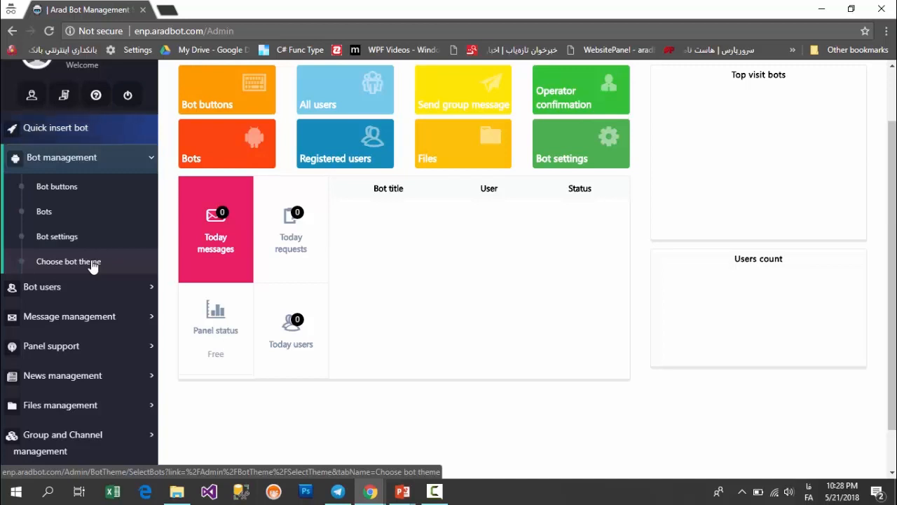
{"action": "left_click", "coordinate": [61, 157]}
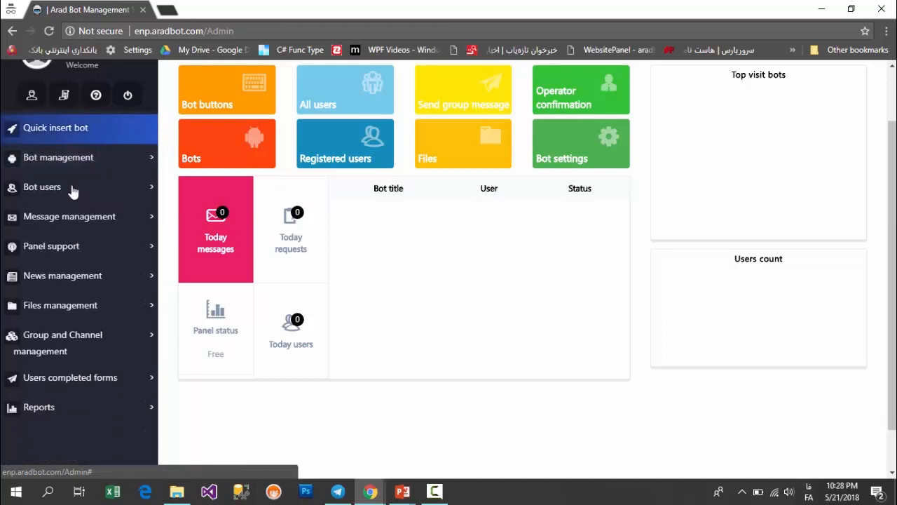
Step: Expand Bot users to show all users, registered users and register questions
{"action": "left_click", "coordinate": [45, 186]}
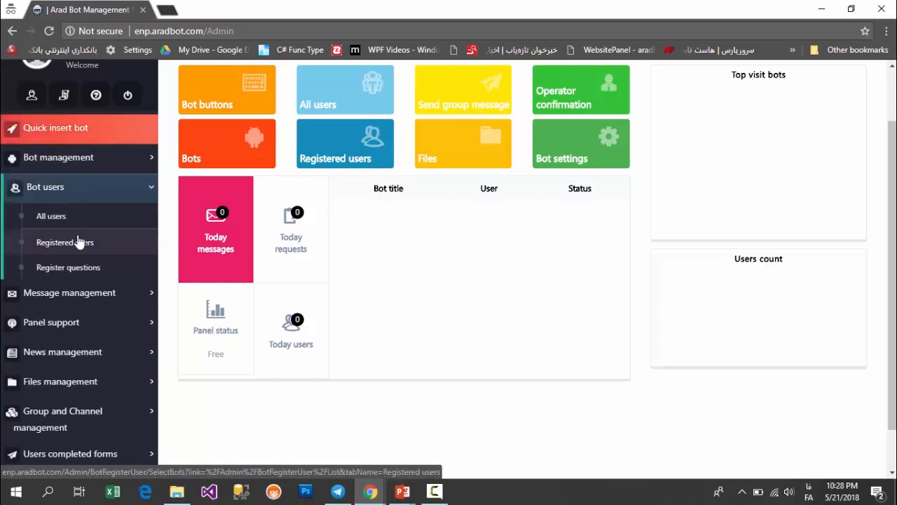
{"action": "mouse_move", "coordinate": [68, 267]}
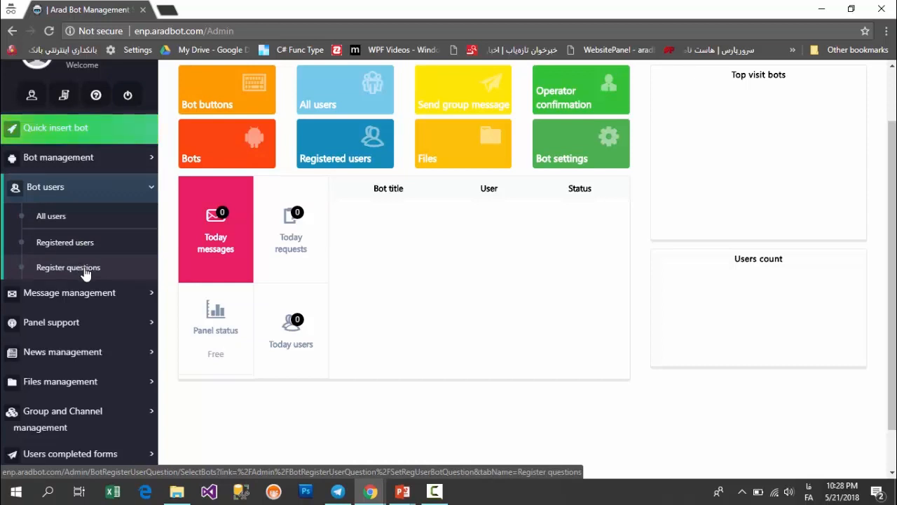
{"action": "mouse_move", "coordinate": [75, 194]}
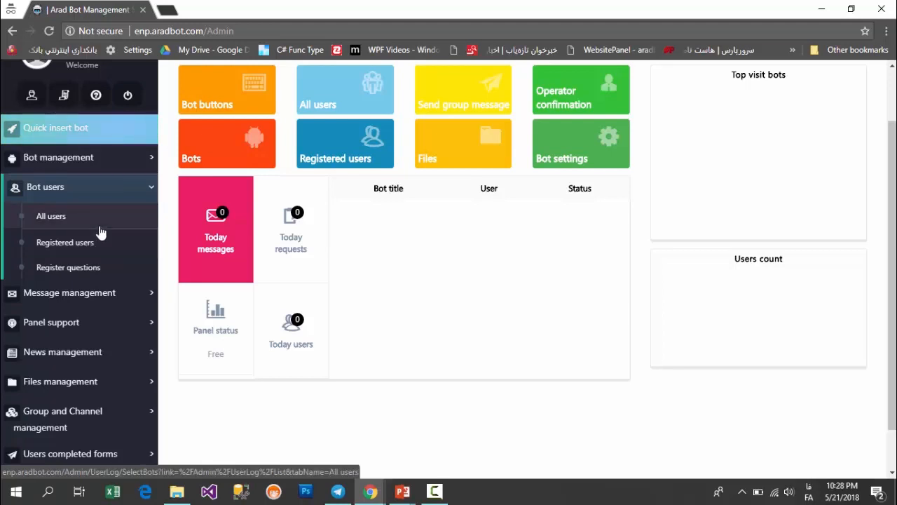
{"action": "mouse_move", "coordinate": [114, 187]}
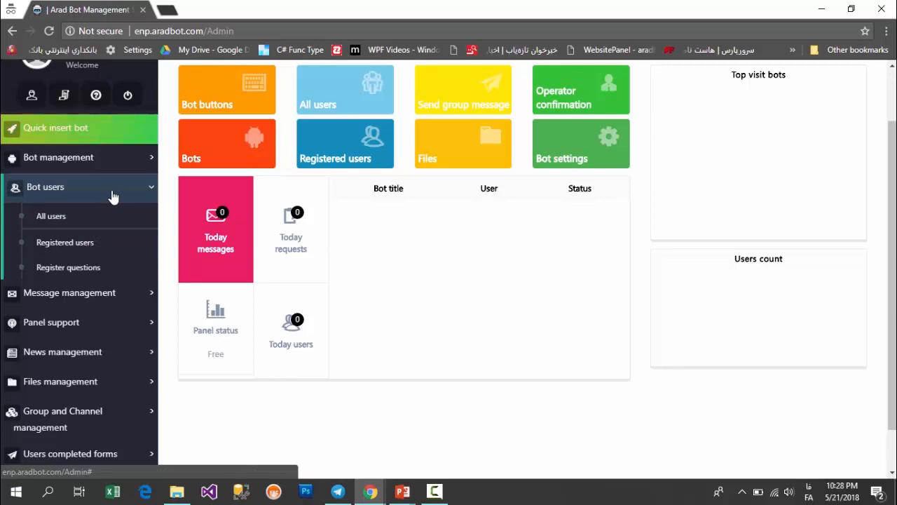
{"action": "mouse_move", "coordinate": [119, 203]}
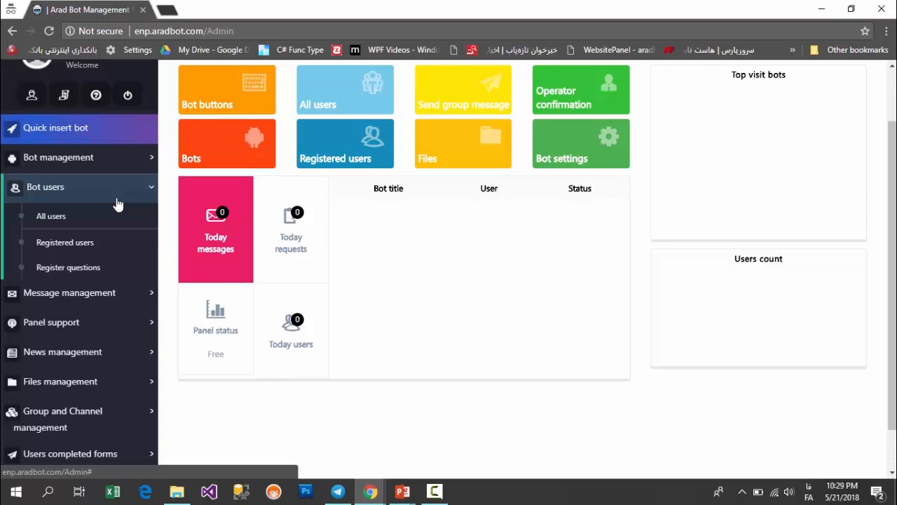
Step: Browse the Message management, Panel support and News management submenus, then expand Files management
{"action": "left_click", "coordinate": [70, 216]}
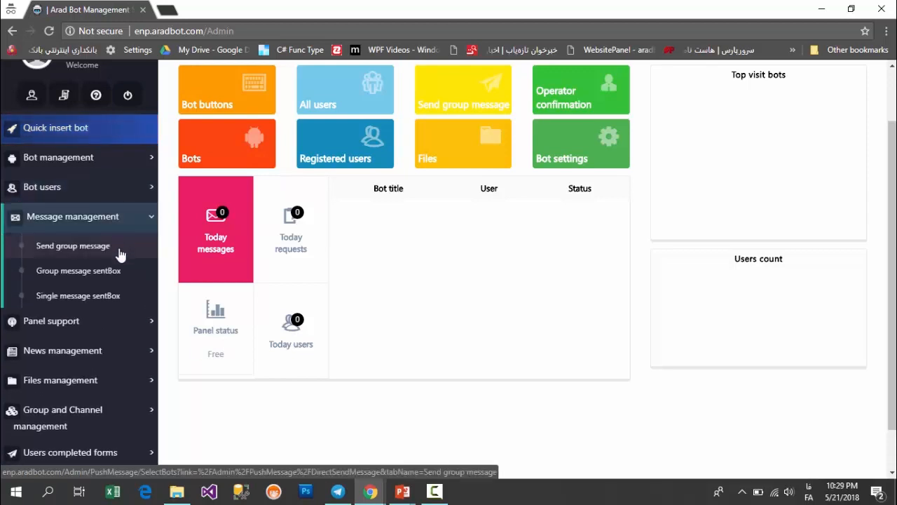
{"action": "mouse_move", "coordinate": [119, 264]}
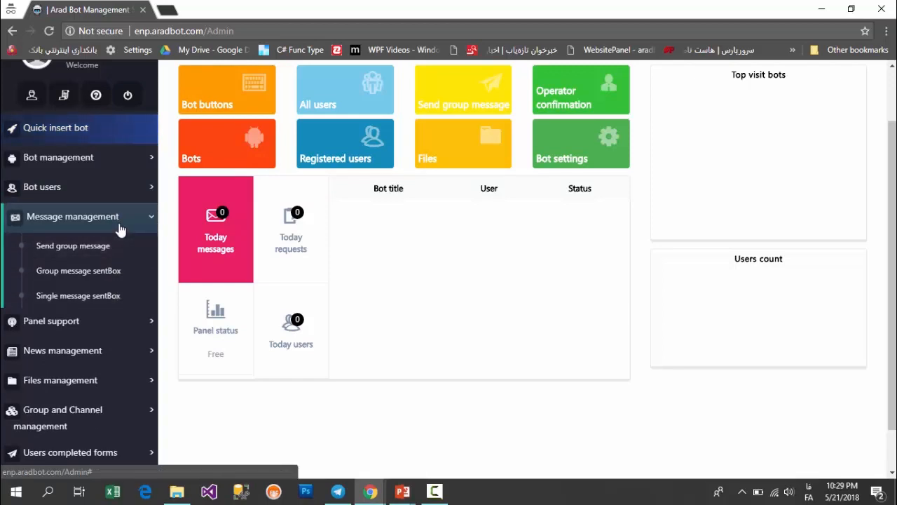
{"action": "left_click", "coordinate": [73, 216]}
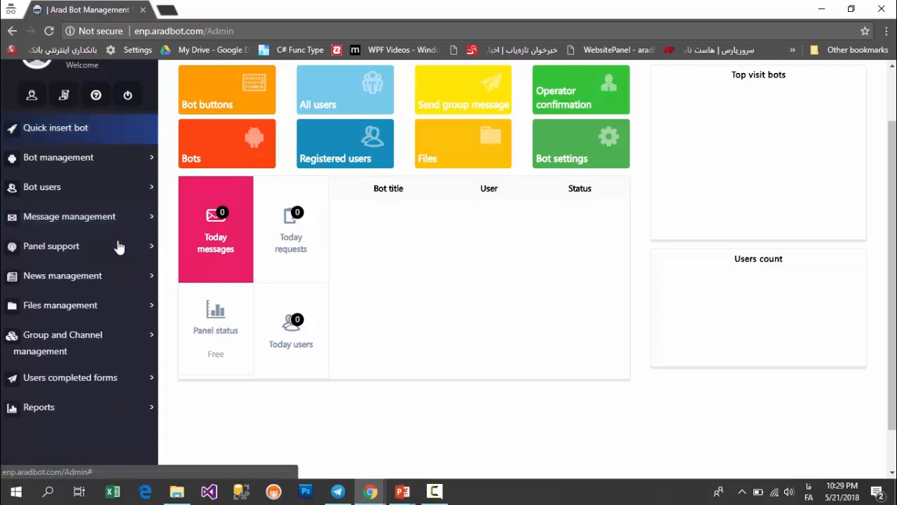
{"action": "left_click", "coordinate": [51, 246]}
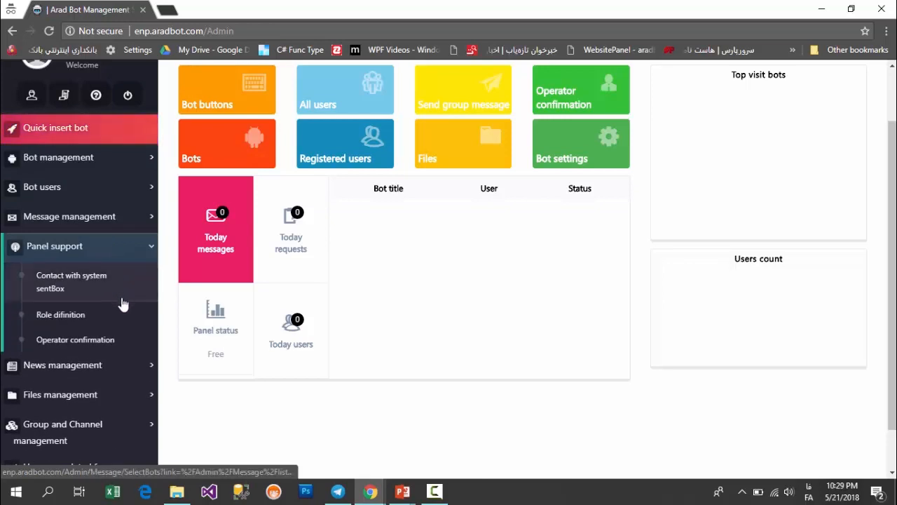
{"action": "mouse_move", "coordinate": [75, 339]}
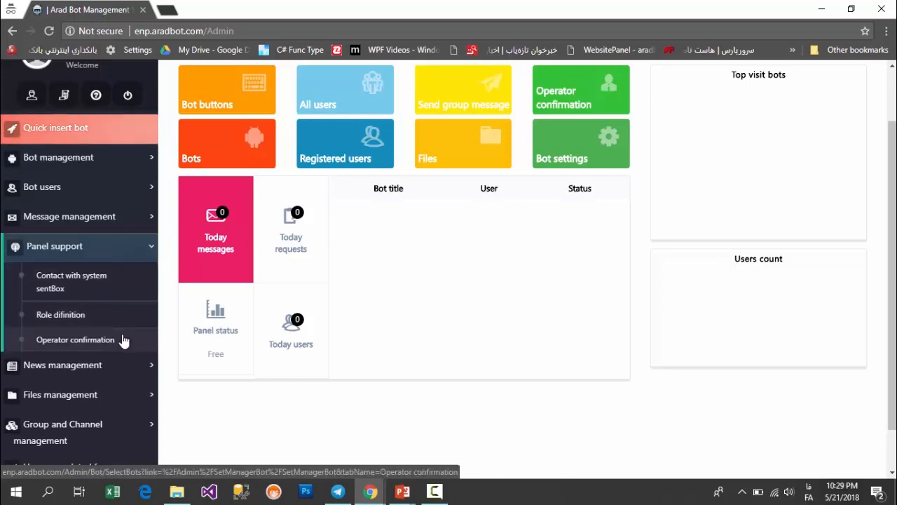
{"action": "mouse_move", "coordinate": [123, 314]}
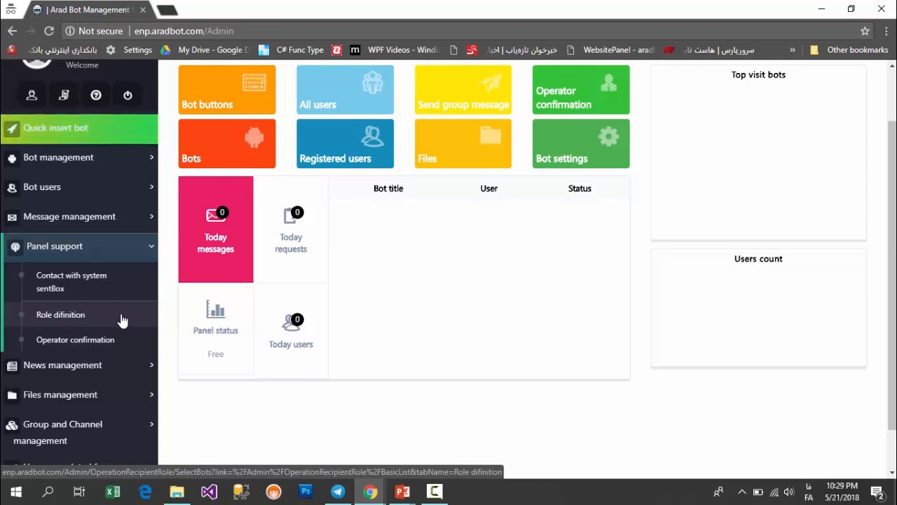
{"action": "mouse_move", "coordinate": [119, 282]}
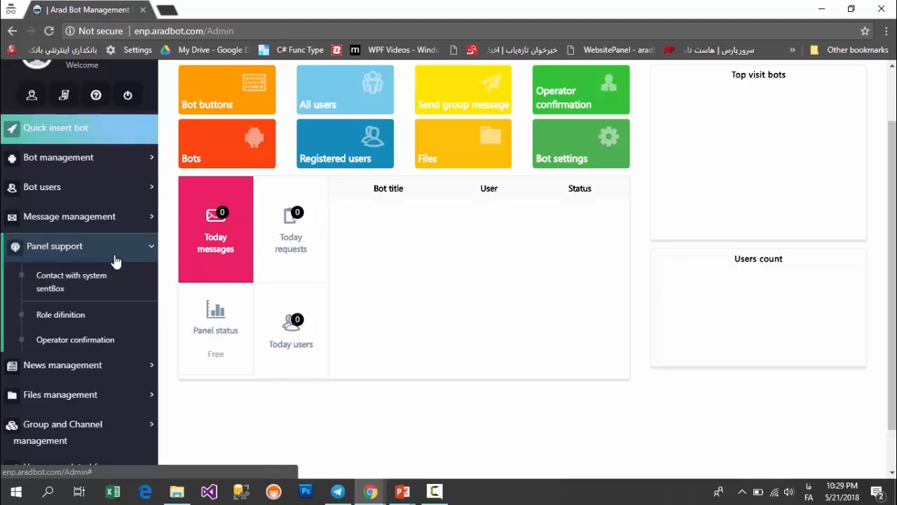
{"action": "left_click", "coordinate": [54, 246]}
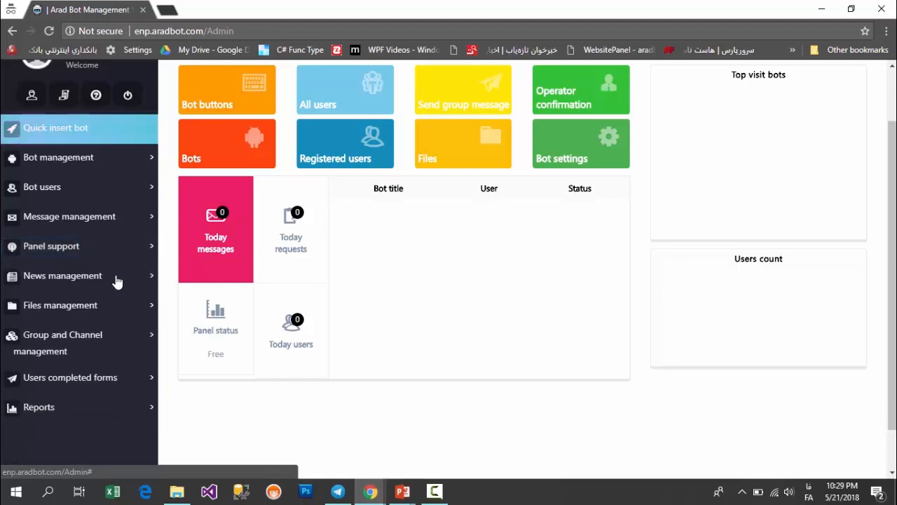
{"action": "left_click", "coordinate": [63, 275]}
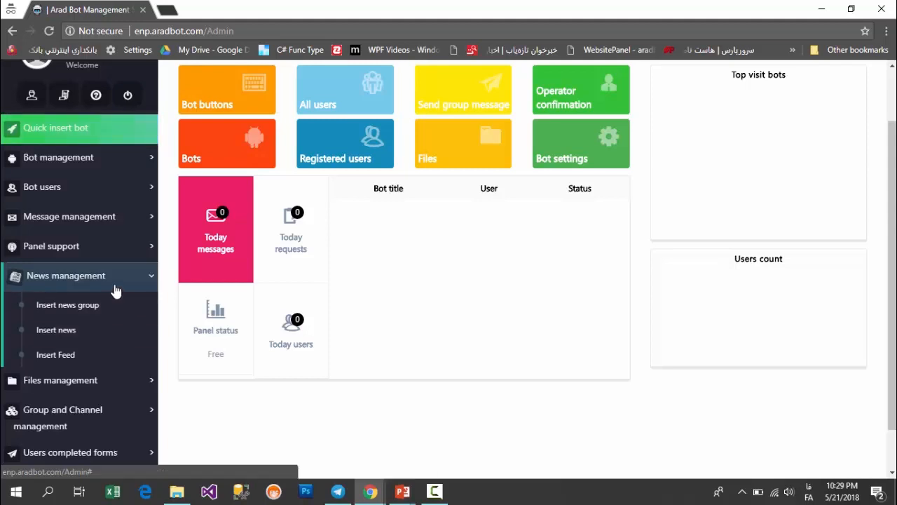
{"action": "left_click", "coordinate": [66, 275]}
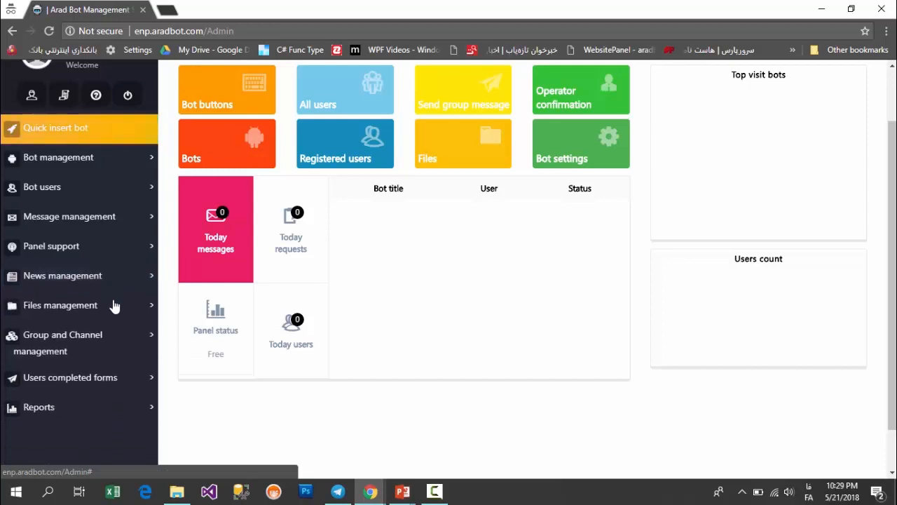
{"action": "left_click", "coordinate": [60, 305]}
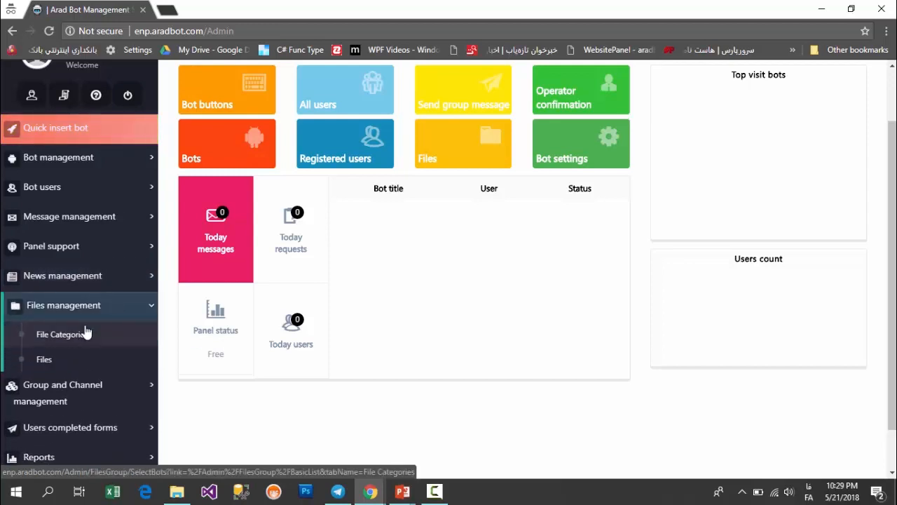
{"action": "mouse_move", "coordinate": [83, 336]}
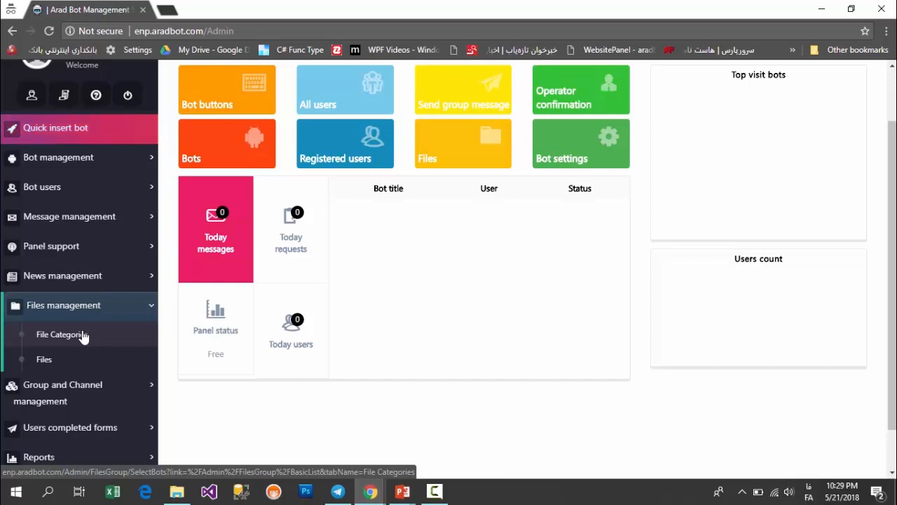
{"action": "mouse_move", "coordinate": [73, 339]}
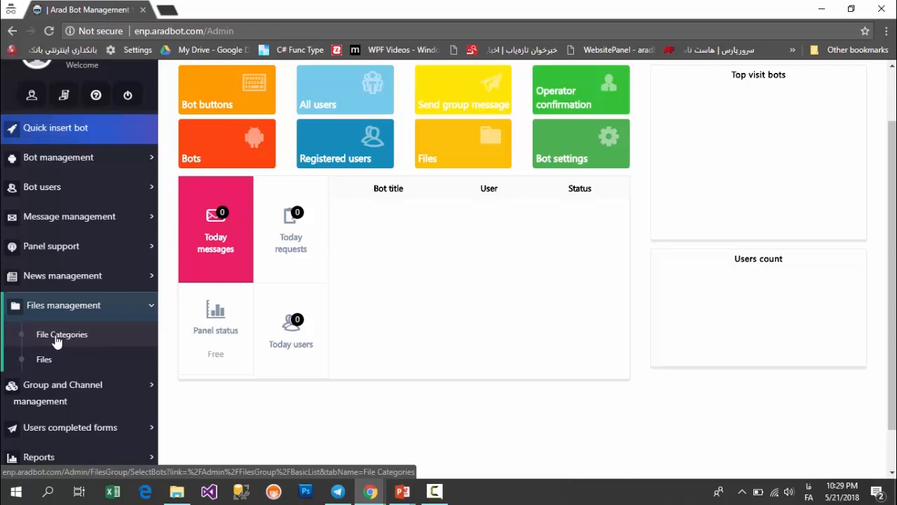
{"action": "mouse_move", "coordinate": [68, 341]}
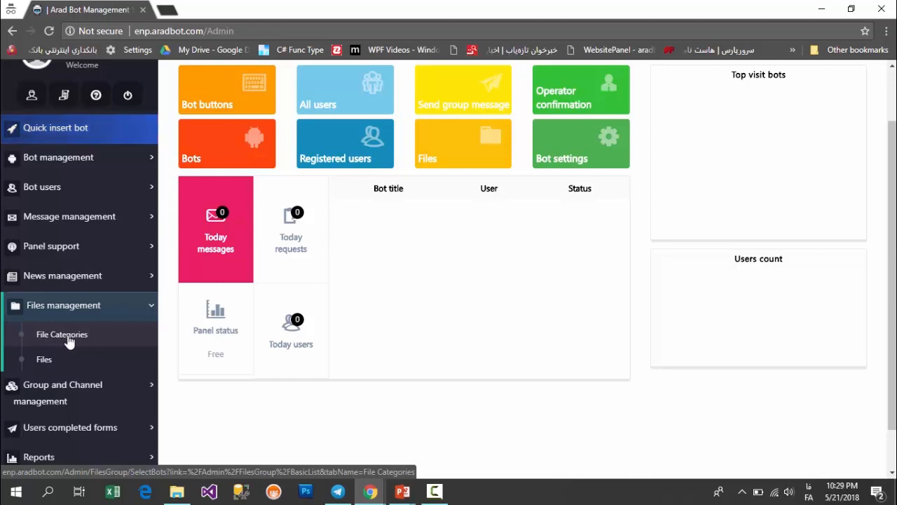
{"action": "mouse_move", "coordinate": [44, 359]}
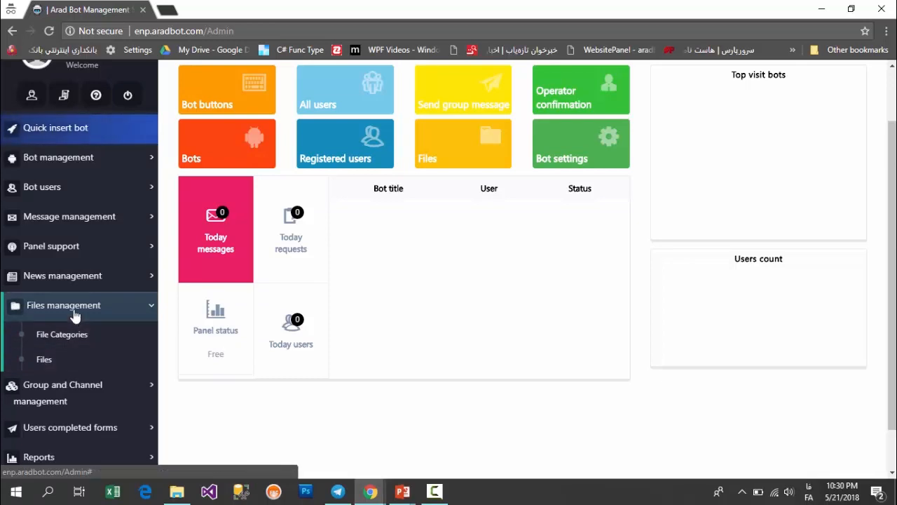
{"action": "left_click", "coordinate": [63, 304]}
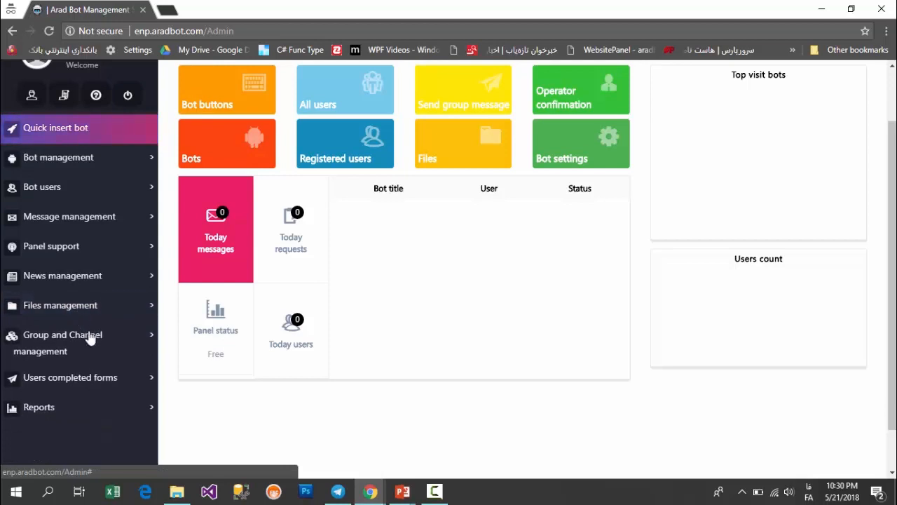
{"action": "left_click", "coordinate": [66, 340]}
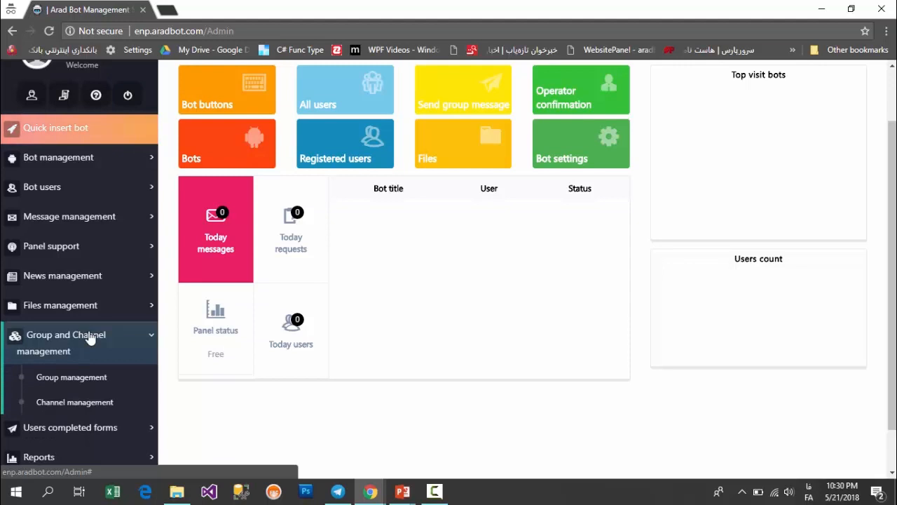
{"action": "mouse_move", "coordinate": [75, 402]}
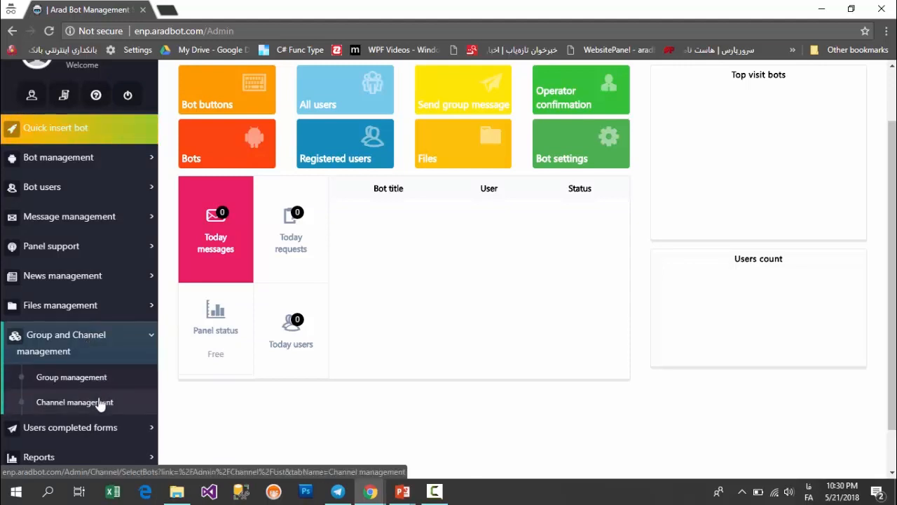
{"action": "left_click", "coordinate": [66, 342]}
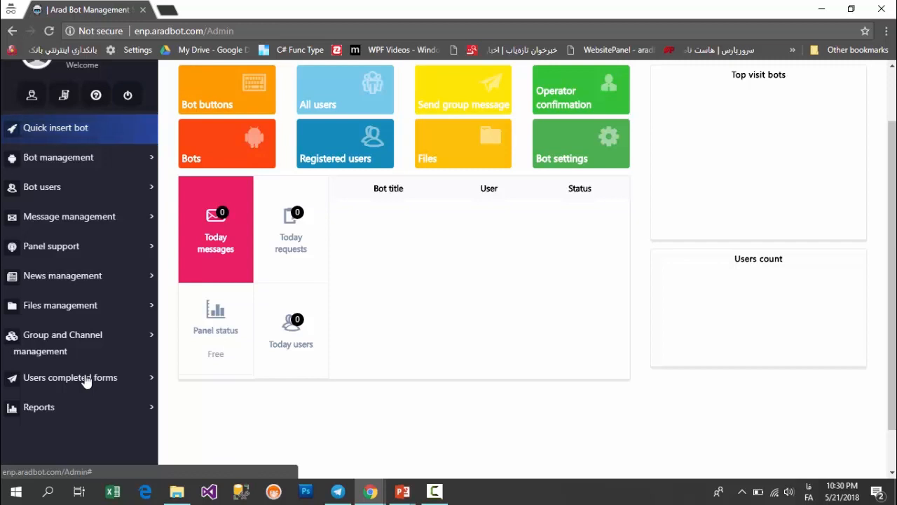
{"action": "mouse_move", "coordinate": [95, 418]}
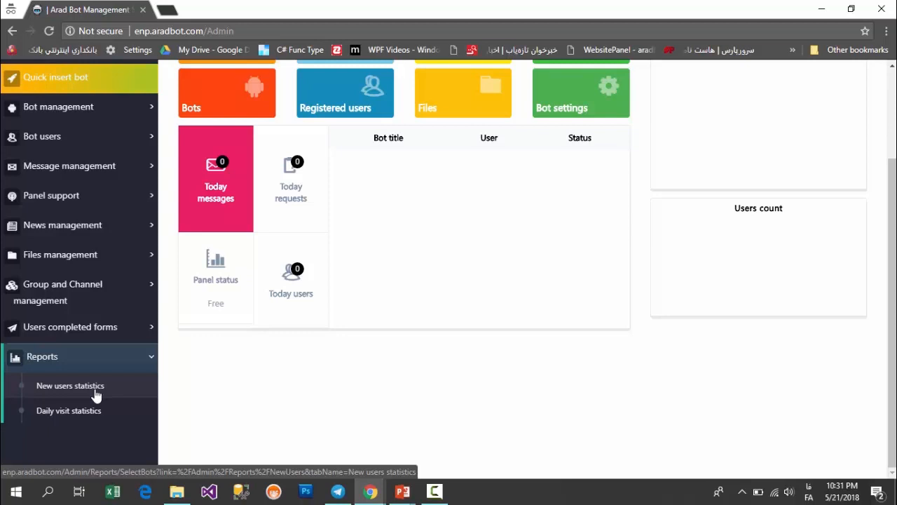
{"action": "mouse_move", "coordinate": [96, 407]}
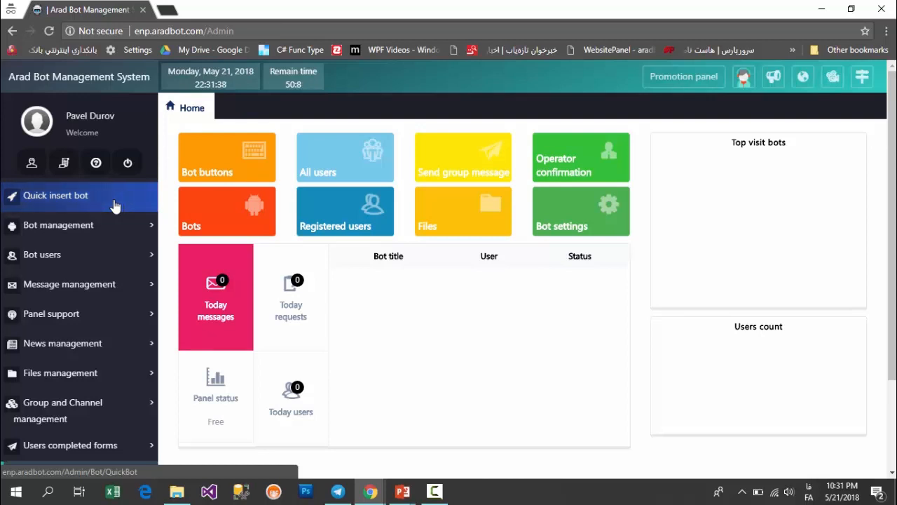
{"action": "left_click", "coordinate": [55, 195]}
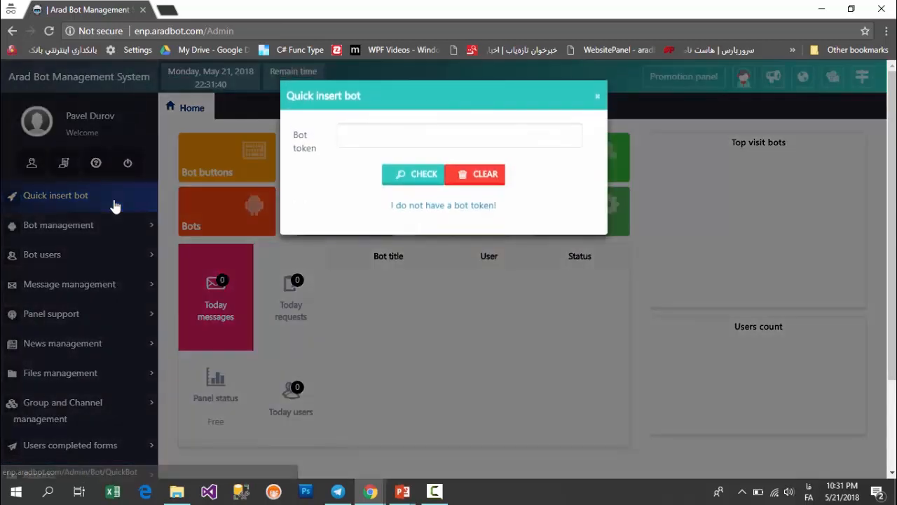
{"action": "left_click", "coordinate": [459, 135]}
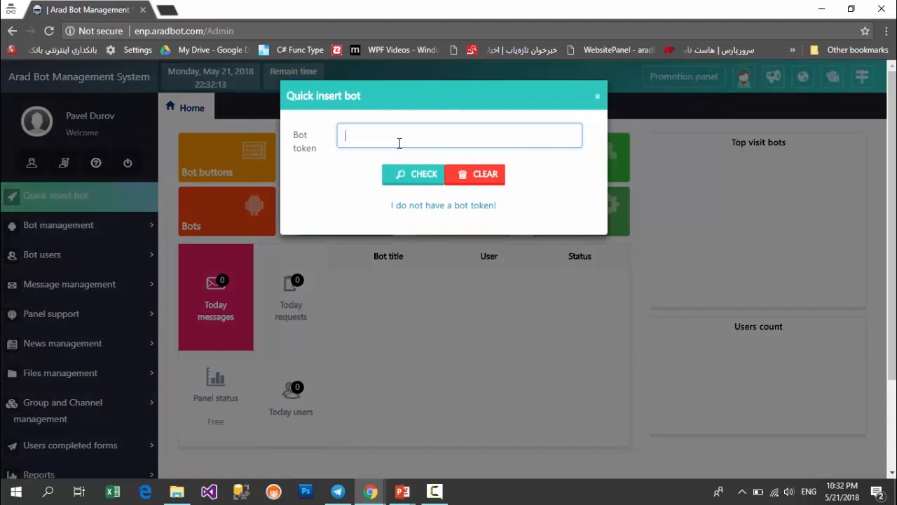
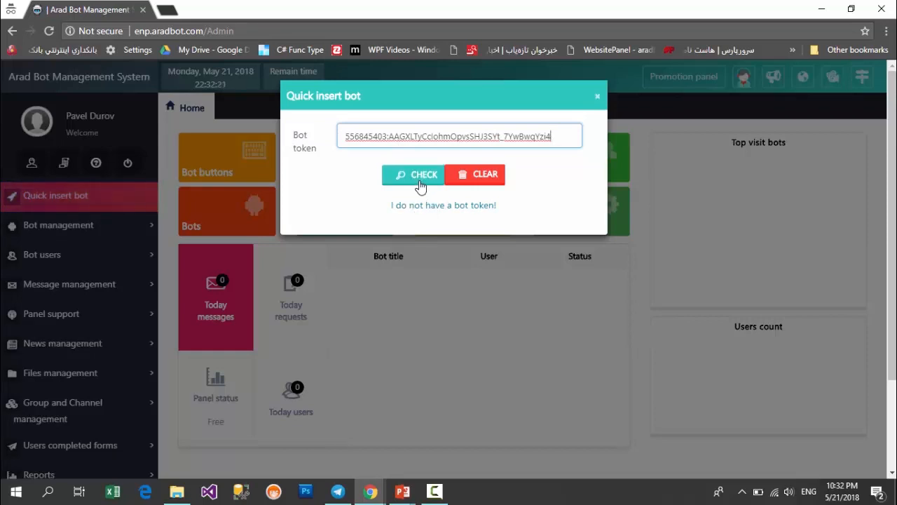
{"action": "left_click", "coordinate": [413, 174]}
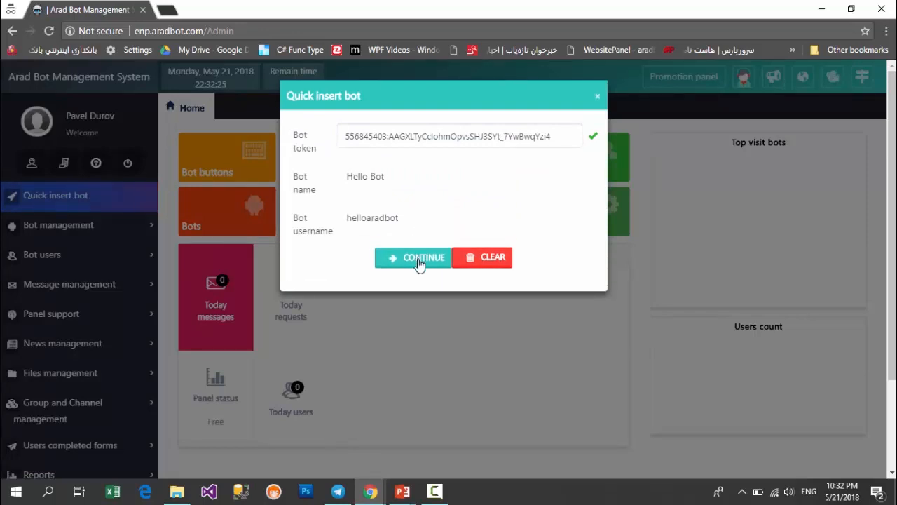
{"action": "left_click", "coordinate": [412, 257]}
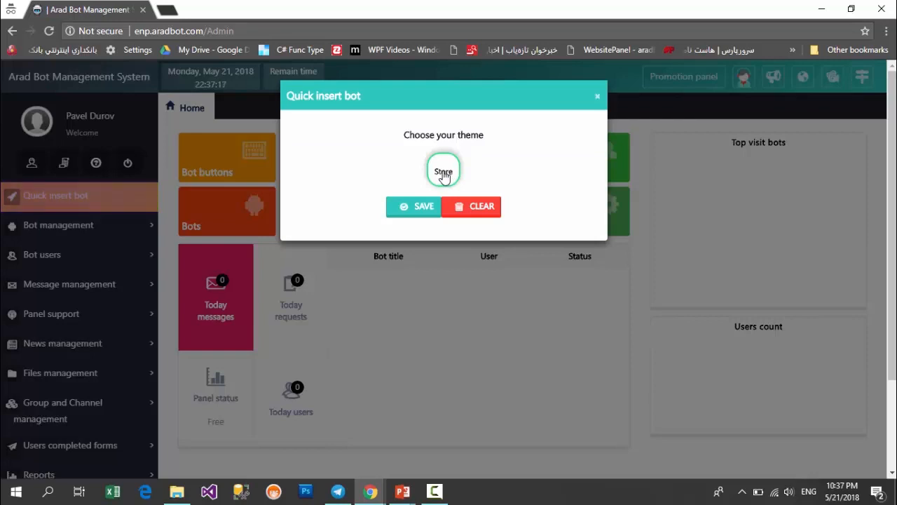
Step: Select the Store theme for Hello Bot and save, letting configuration reach 100%
{"action": "left_click", "coordinate": [443, 171]}
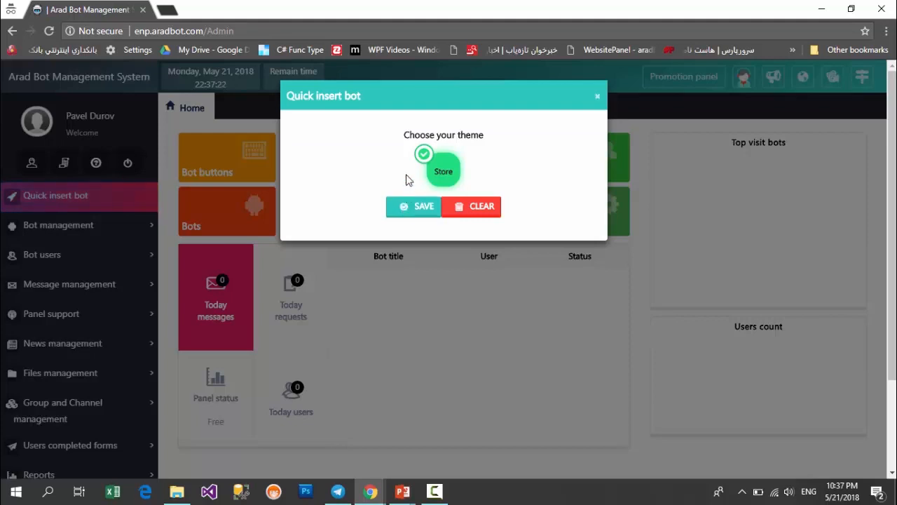
{"action": "mouse_move", "coordinate": [428, 181]}
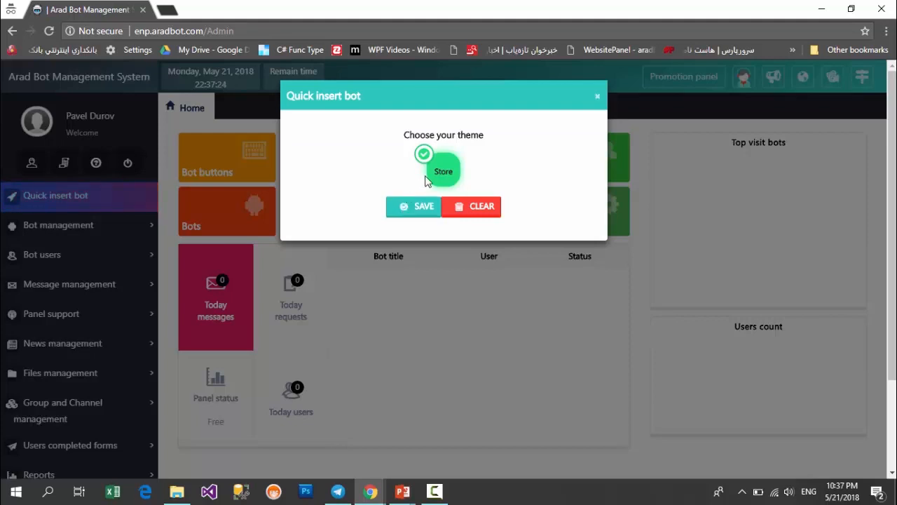
{"action": "mouse_move", "coordinate": [413, 171]}
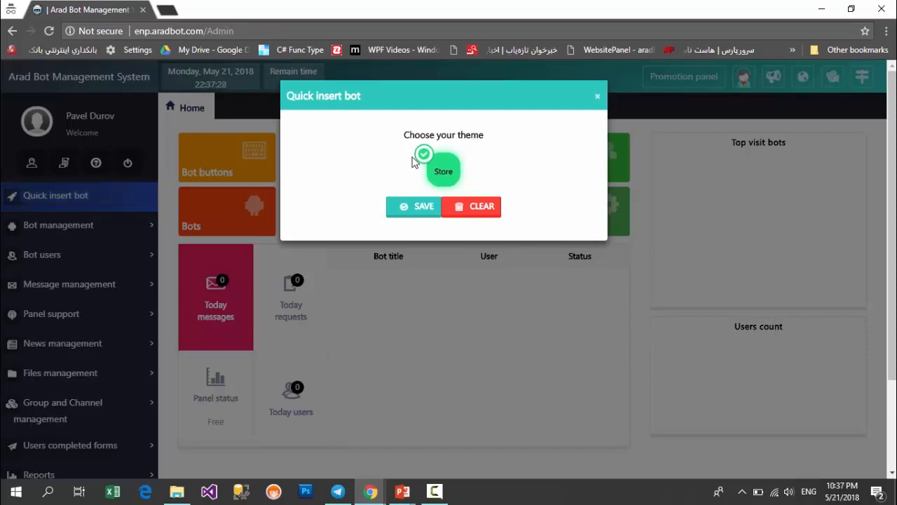
{"action": "mouse_move", "coordinate": [417, 185]}
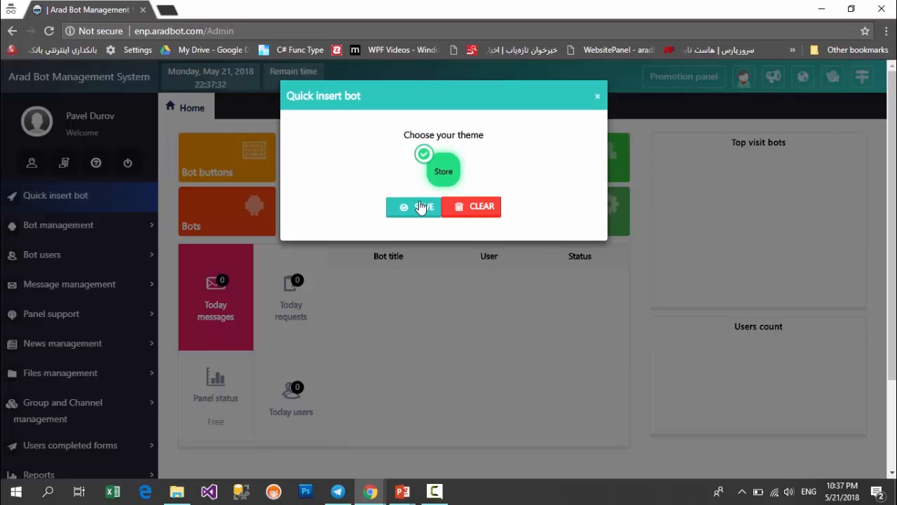
{"action": "left_click", "coordinate": [413, 206]}
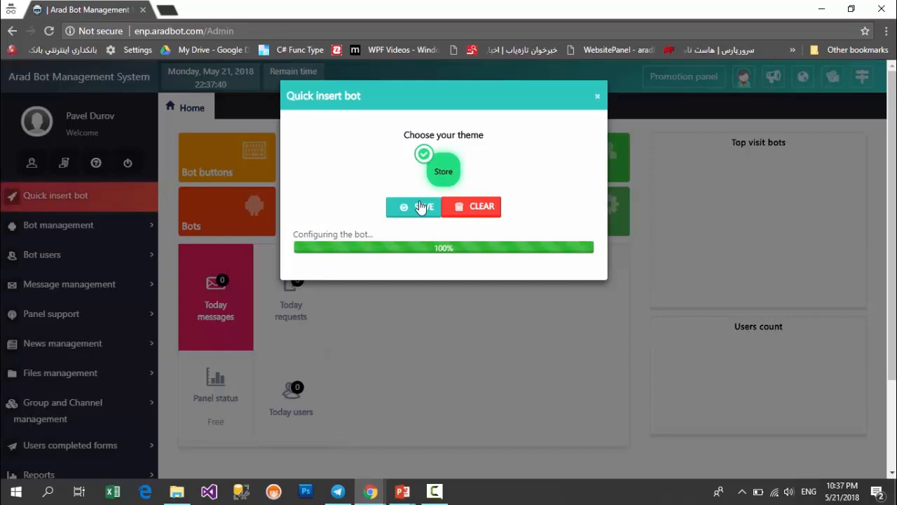
Step: Open Hello Bot's buttons list from the Congratulations dialog
{"action": "left_click", "coordinate": [413, 206]}
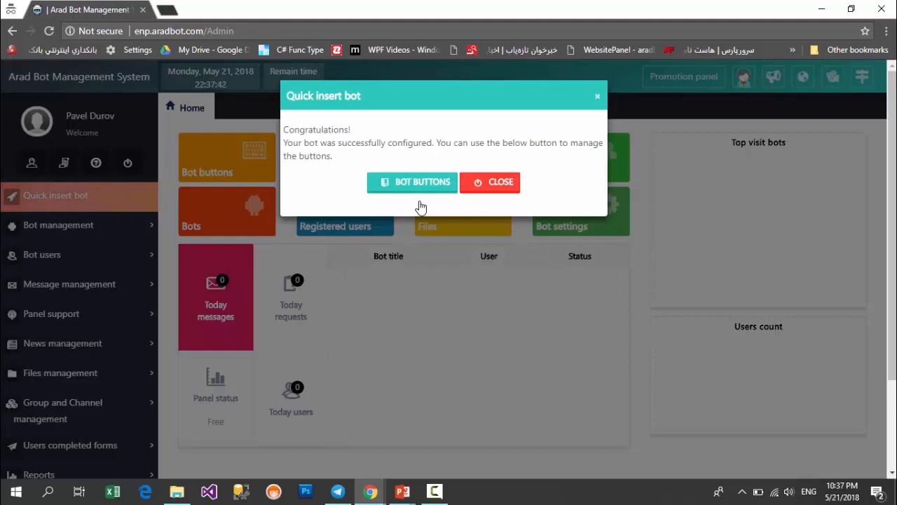
{"action": "mouse_move", "coordinate": [422, 182]}
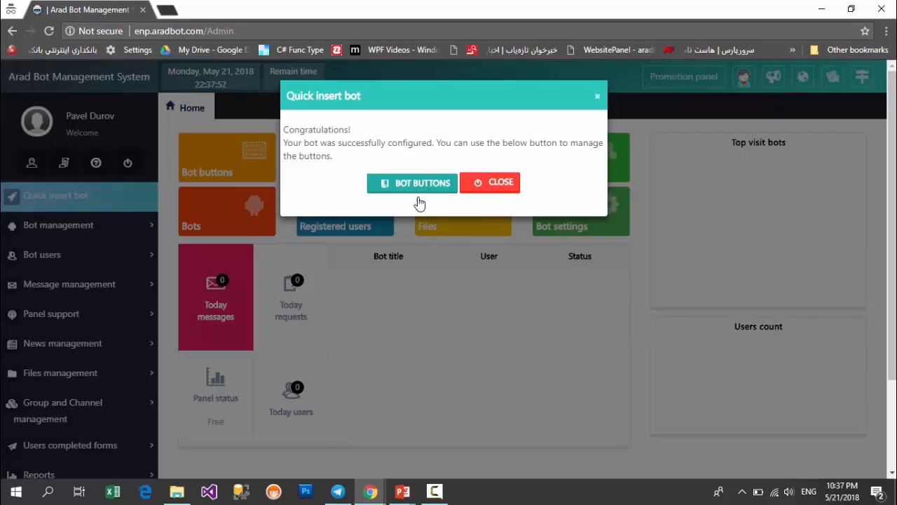
{"action": "left_click", "coordinate": [412, 183]}
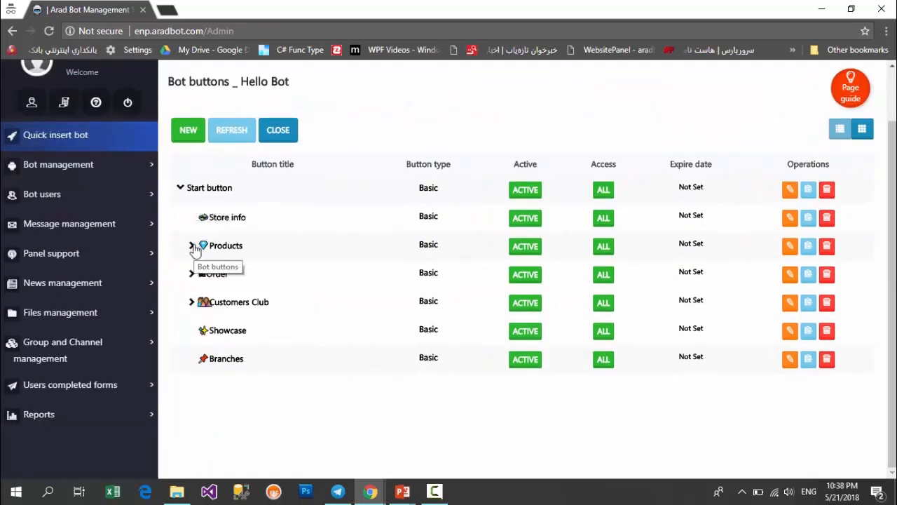
Step: Expand Products, then Clothing and Shoes, to show their Men, Ladies and Women sub-buttons
{"action": "left_click", "coordinate": [191, 246]}
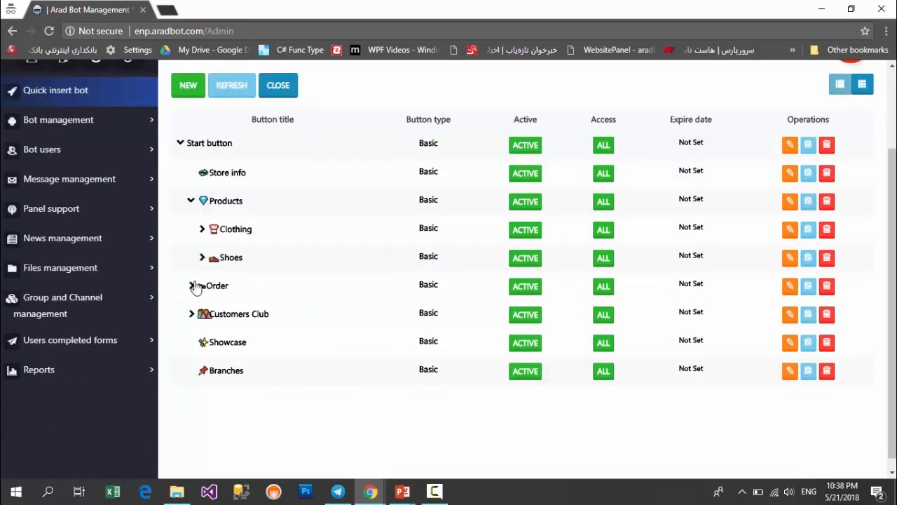
{"action": "left_click", "coordinate": [203, 257]}
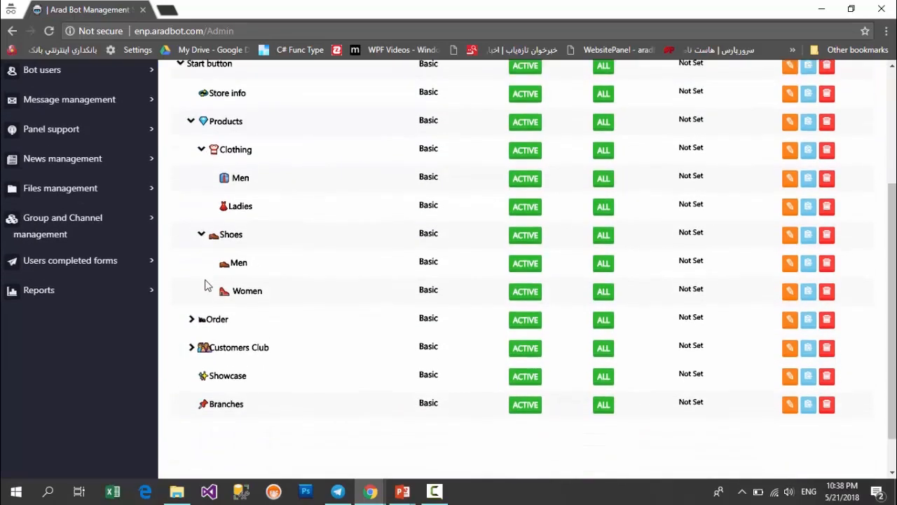
{"action": "scroll", "scroll_direction": "down", "scroll_amount": 3}
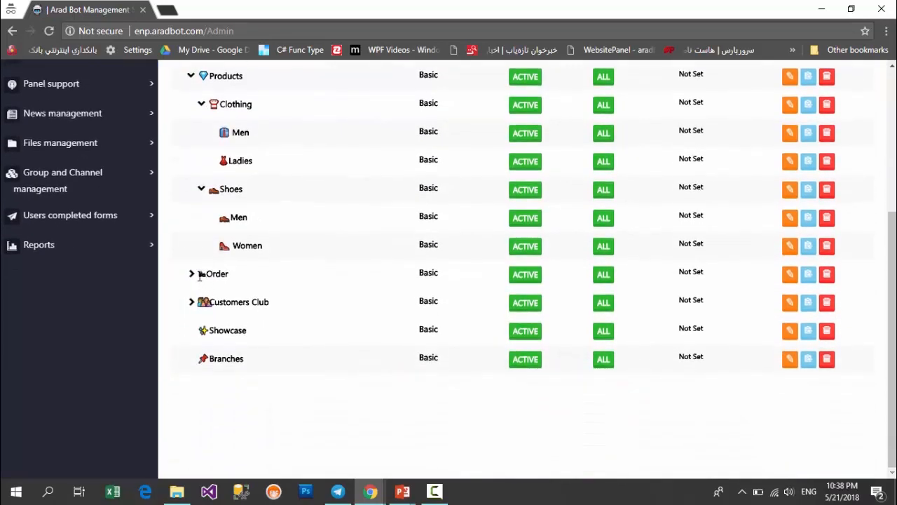
{"action": "mouse_move", "coordinate": [202, 273]}
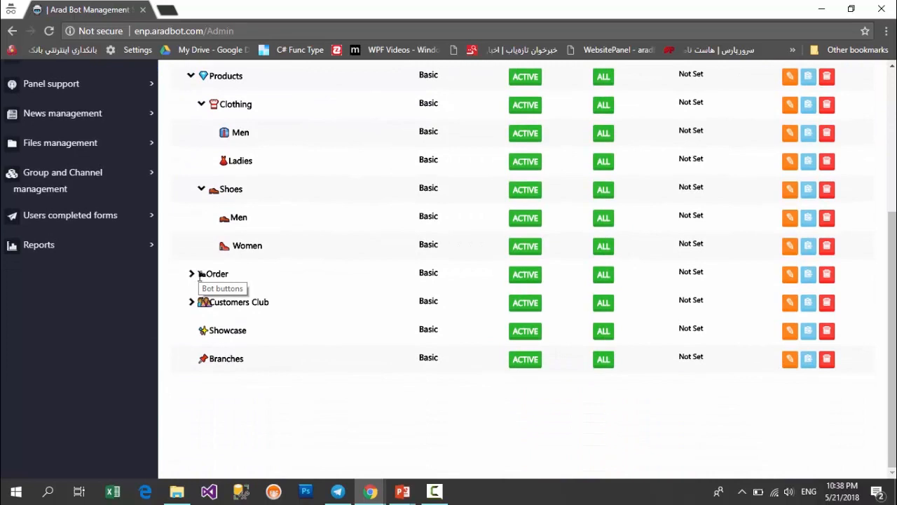